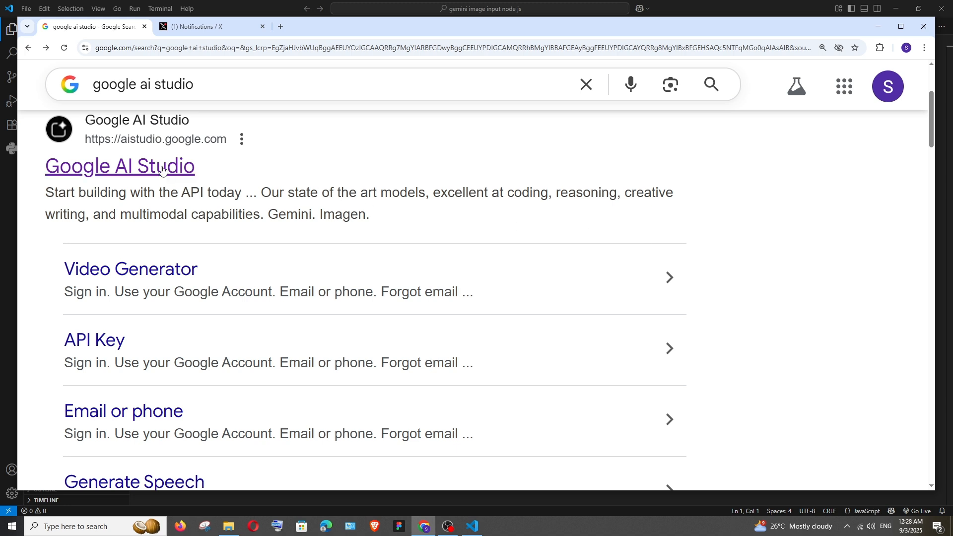
Open the Google AI Studio site from the search results
click(120, 166)
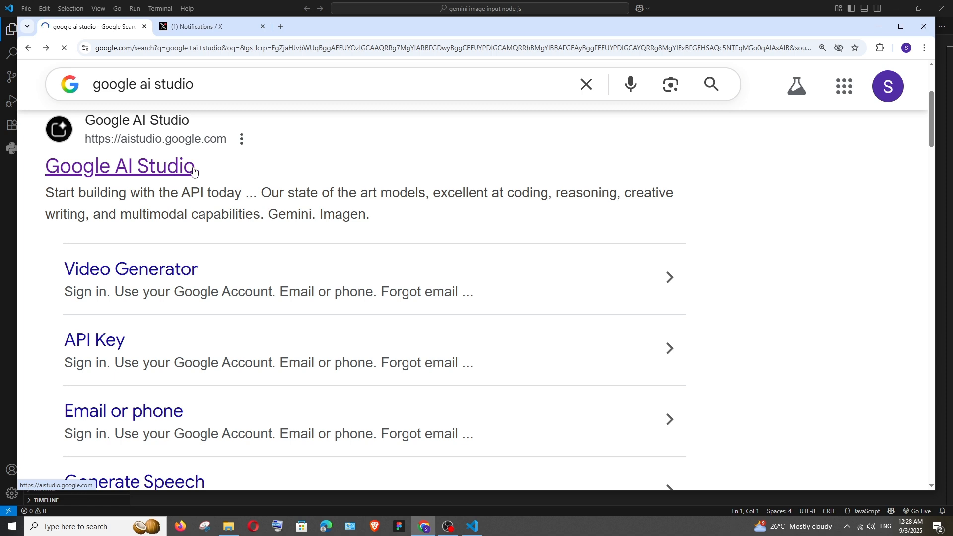
click(121, 165)
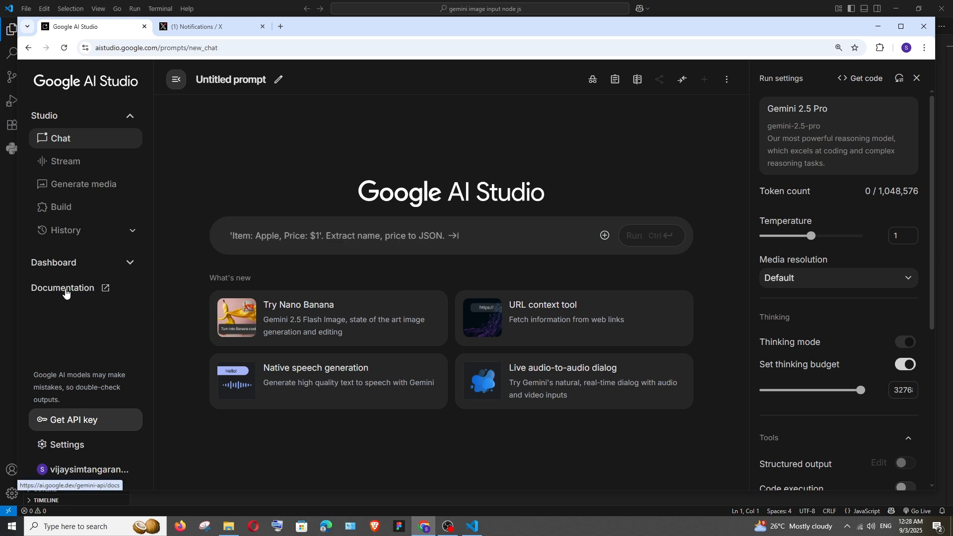
Navigate the Gemini API docs to the text generation guide's JavaScript multimodal image example
click(63, 289)
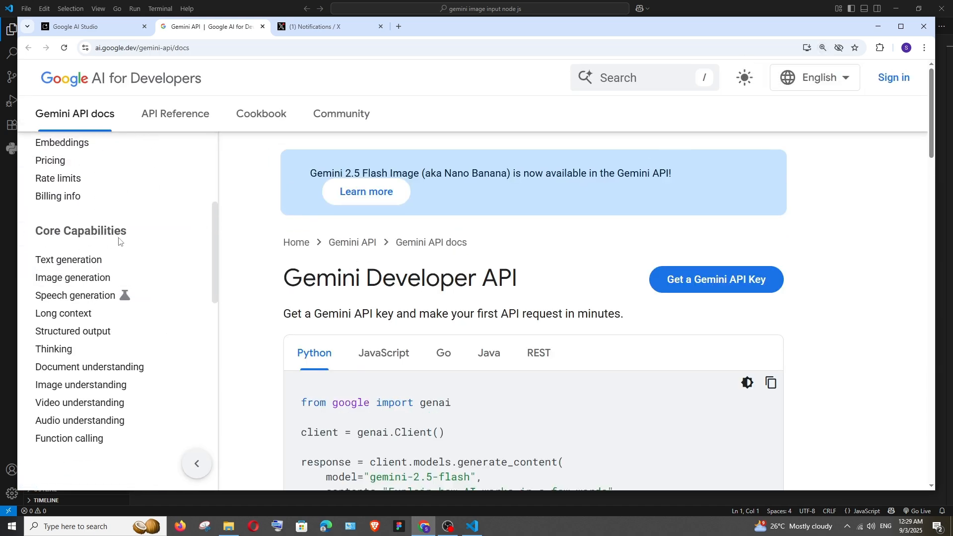
click(68, 260)
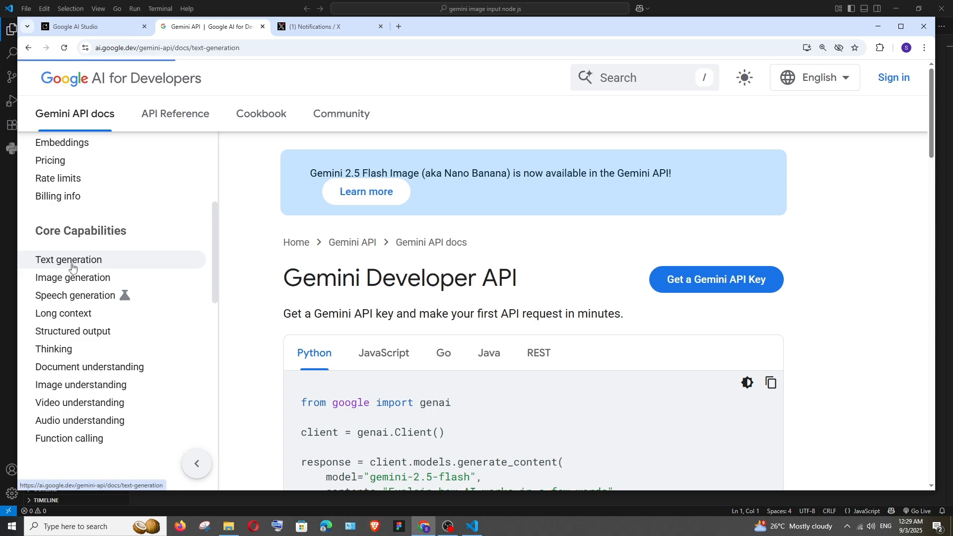
click(68, 259)
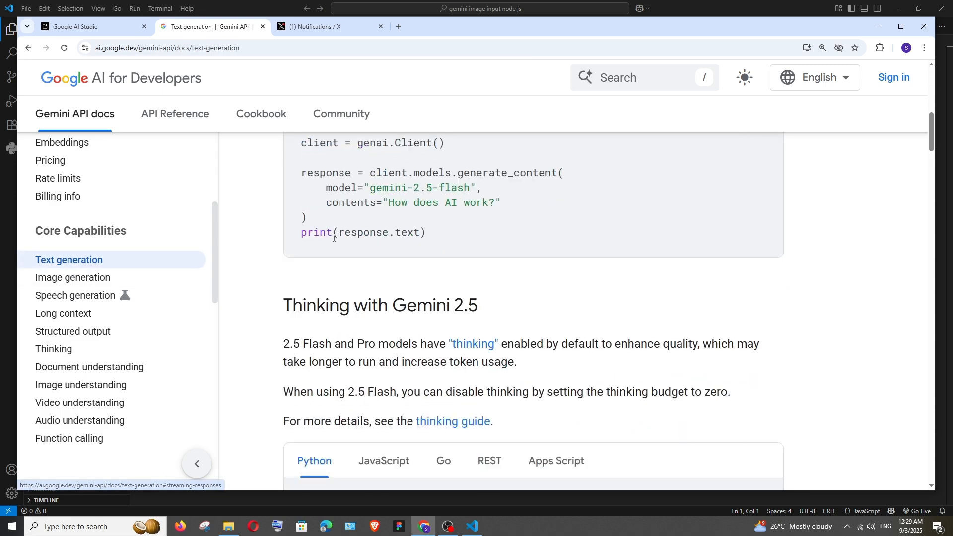
scroll(down, 3)
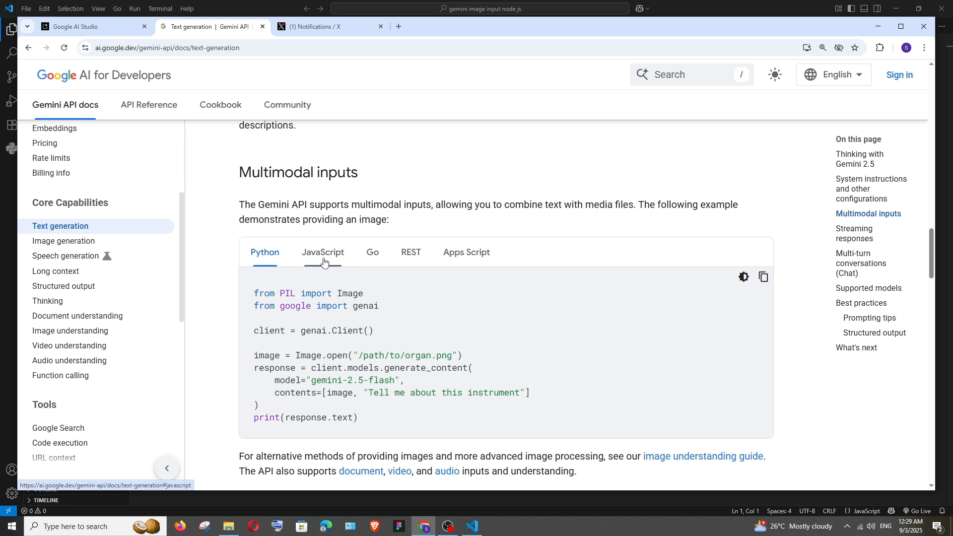
click(324, 253)
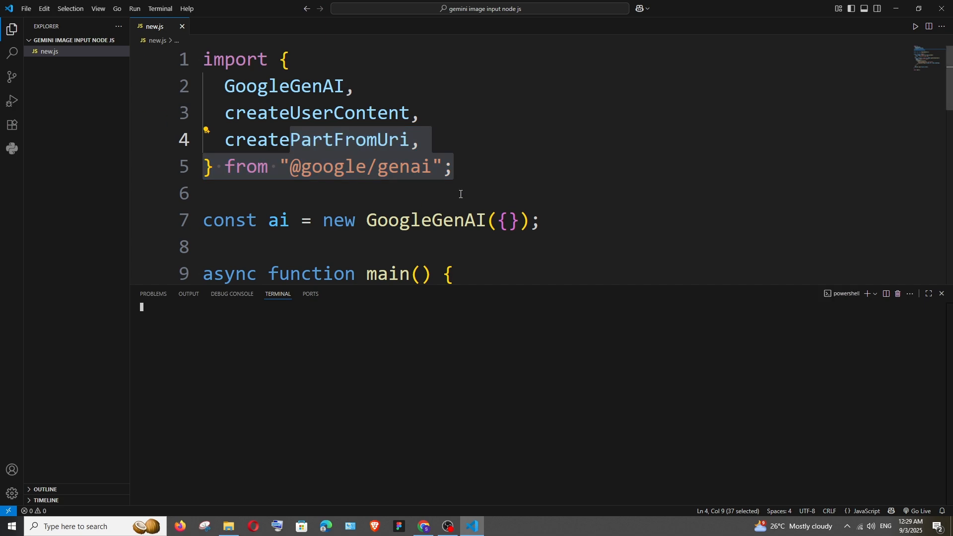
click(424, 526)
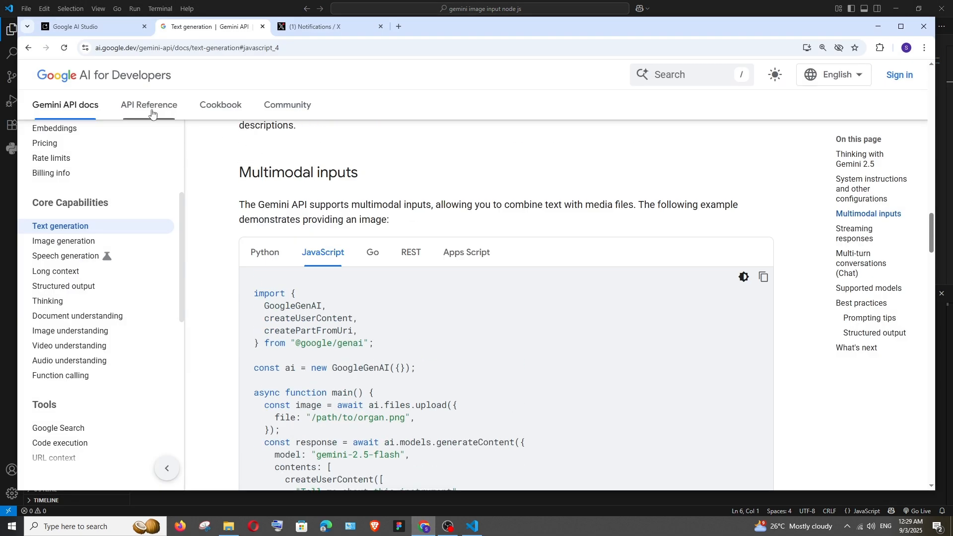
Open the API reference in a new tab and copy its JavaScript npm install command
right_click(149, 104)
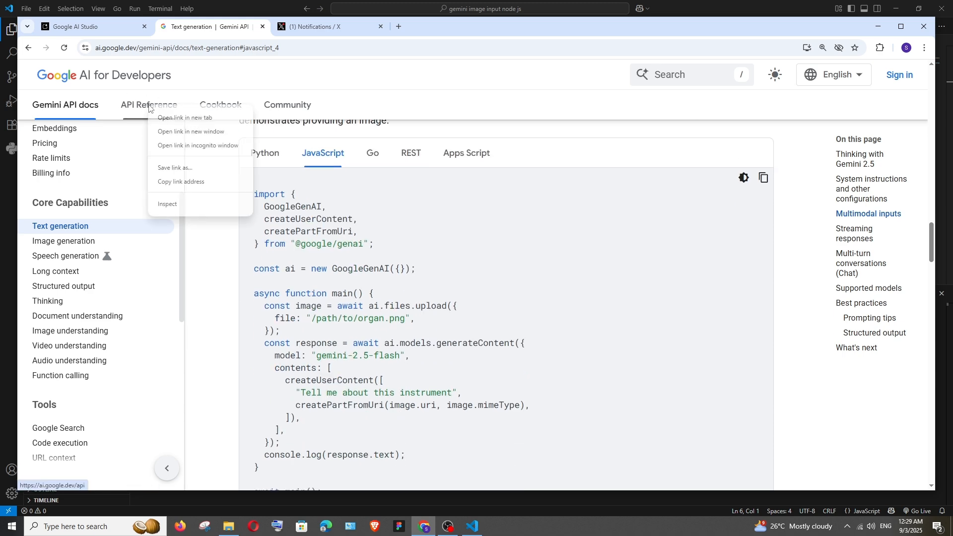
click(189, 119)
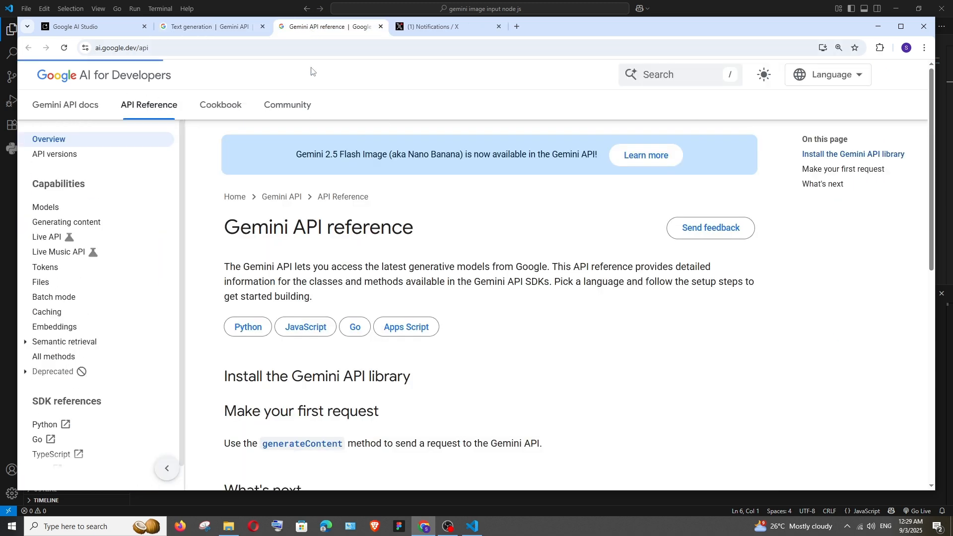
click(247, 327)
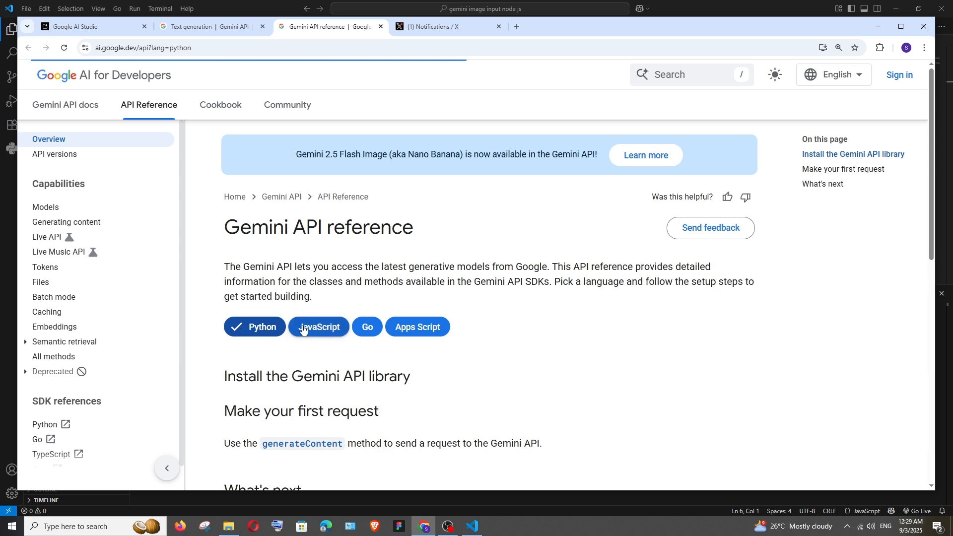
click(318, 327)
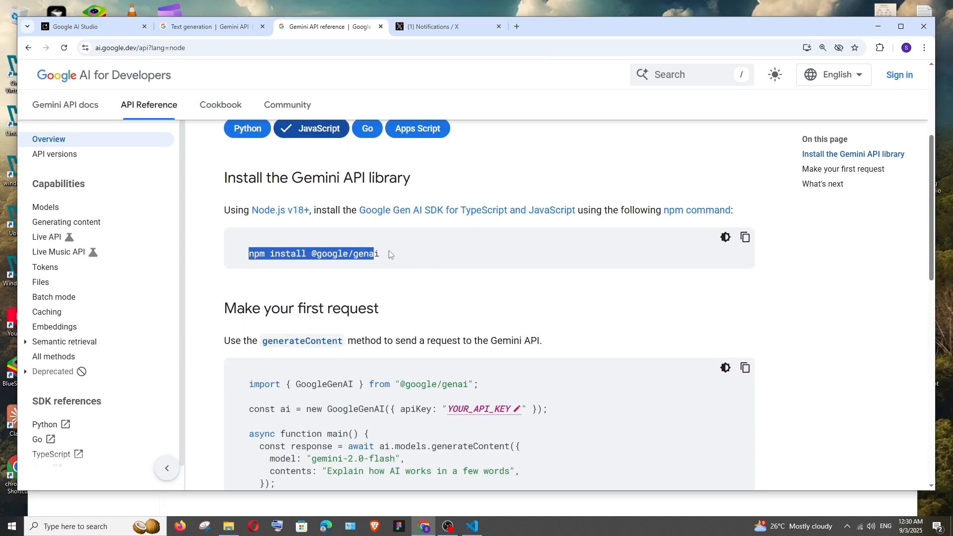
scroll(down, 3)
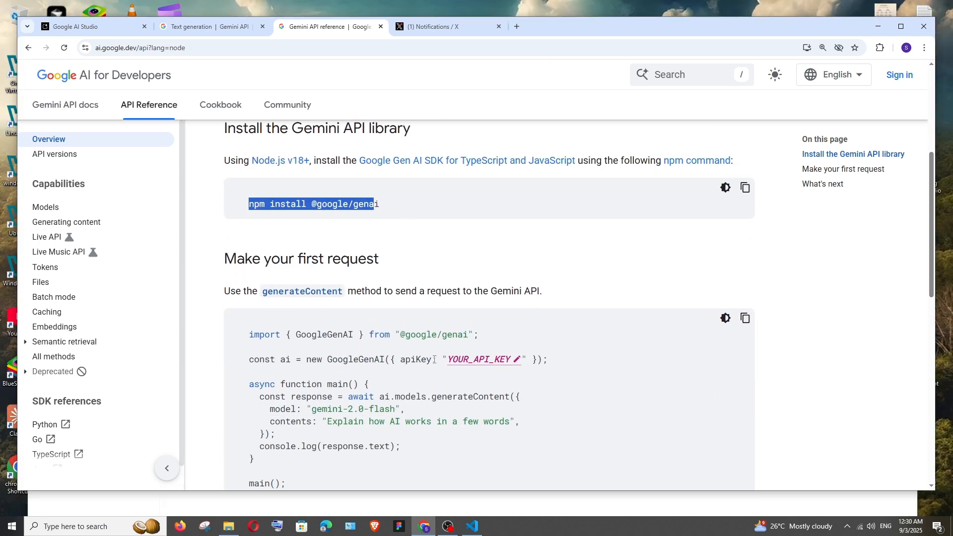
click(744, 188)
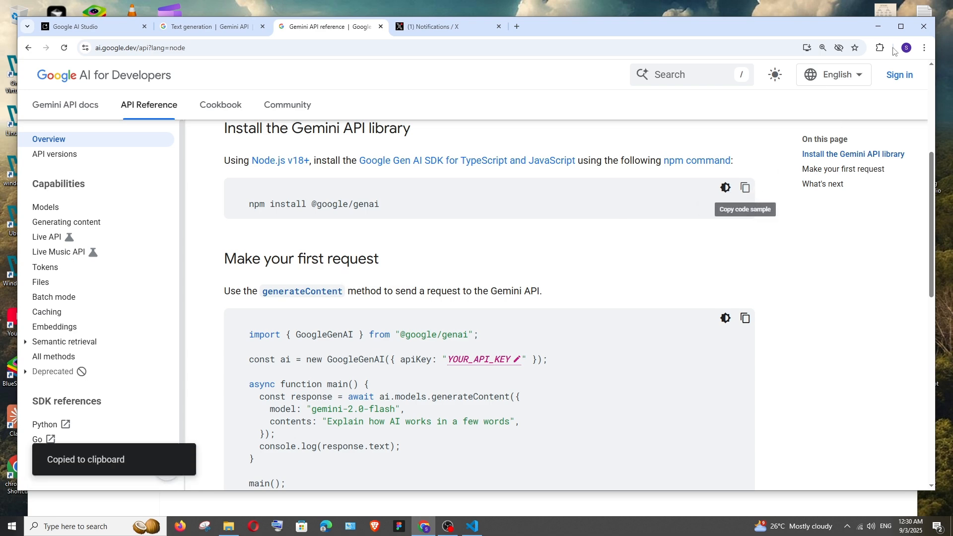
click(471, 526)
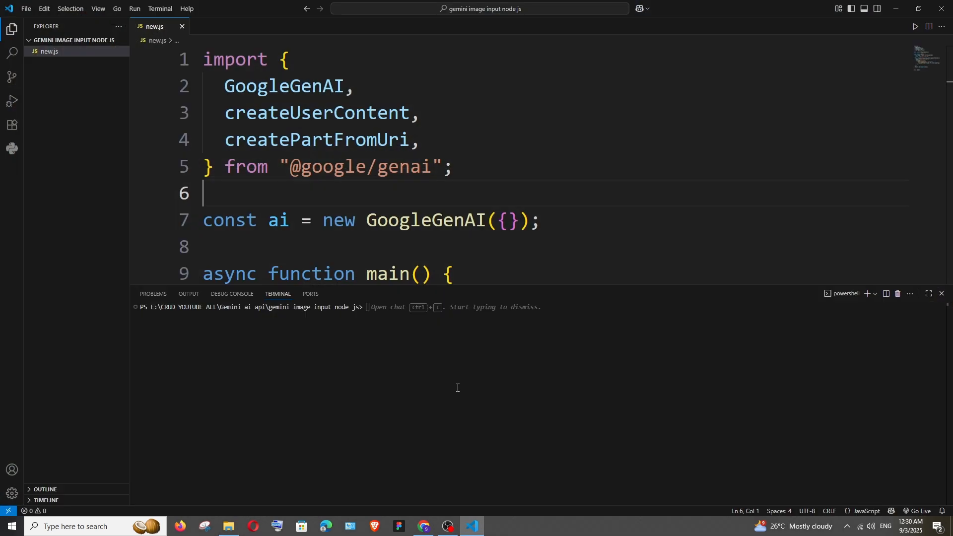
text(npm install @google/genai)
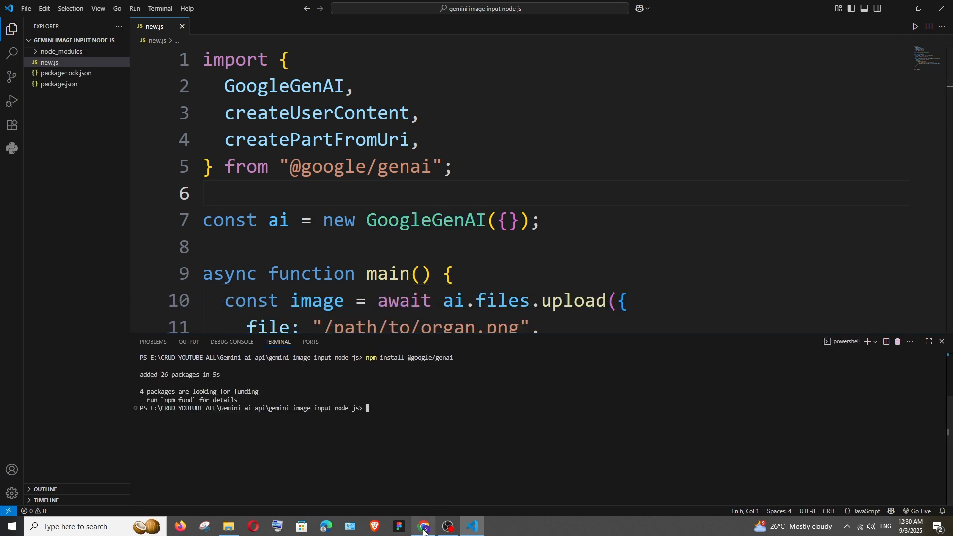
click(424, 526)
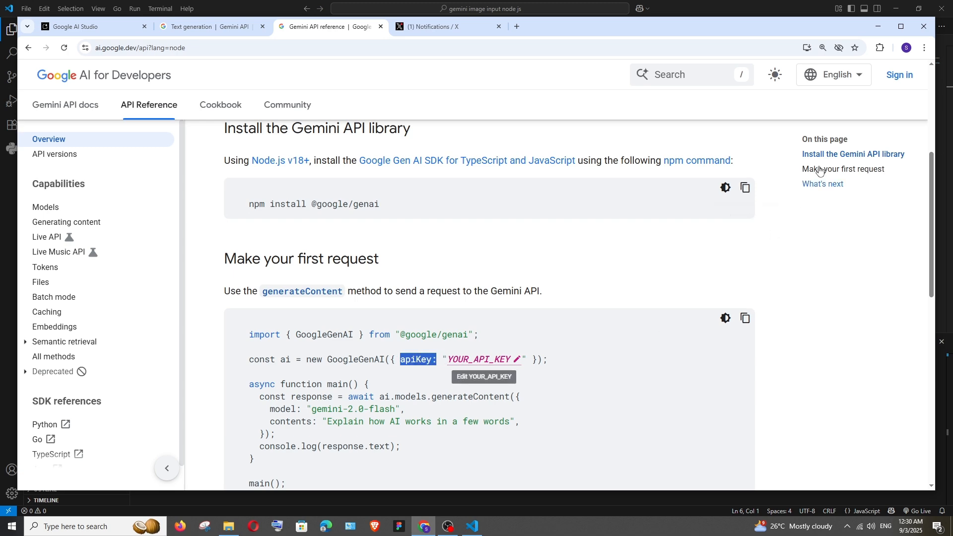
Add an apiKey field with an empty string to the GoogleGenAI constructor in new.js
click(471, 531)
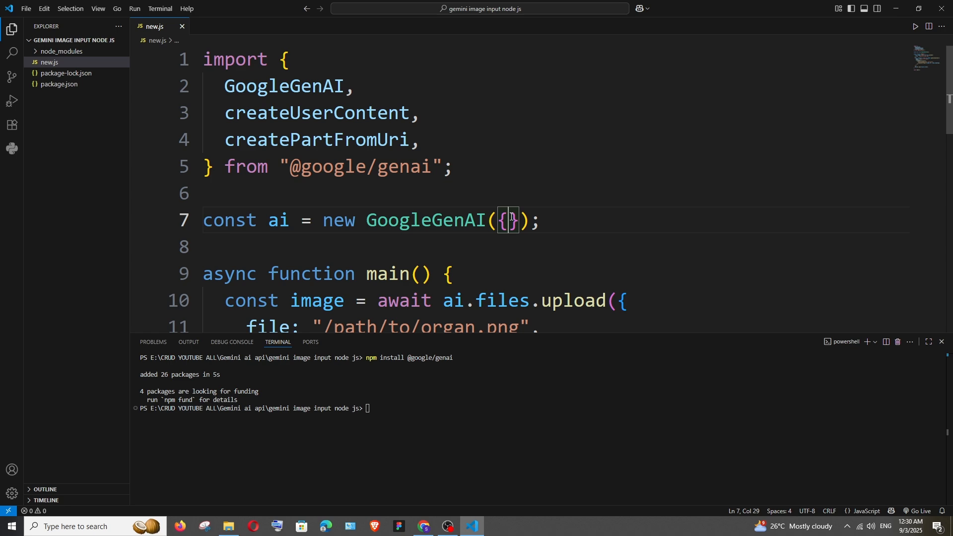
text(apiKey: process.env.GENAI_API_KEY)
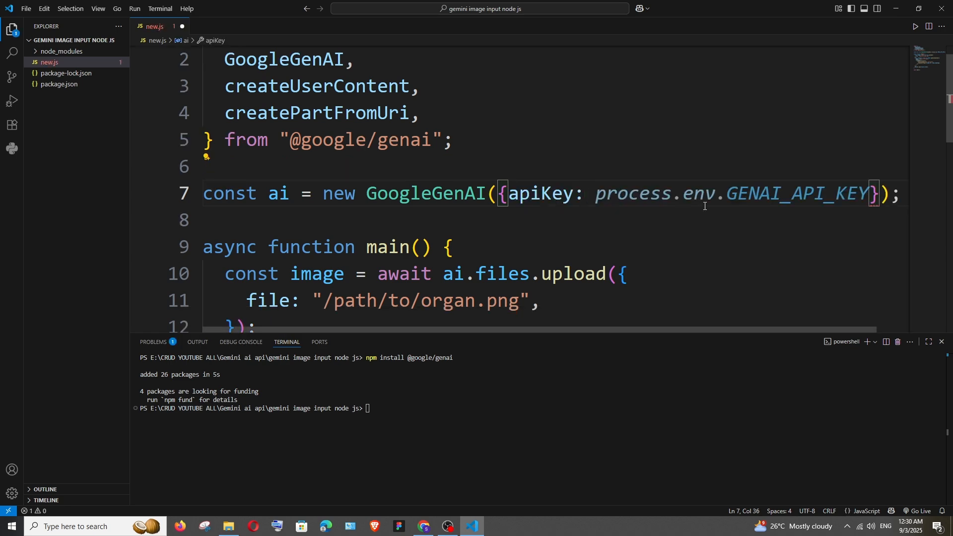
text("")
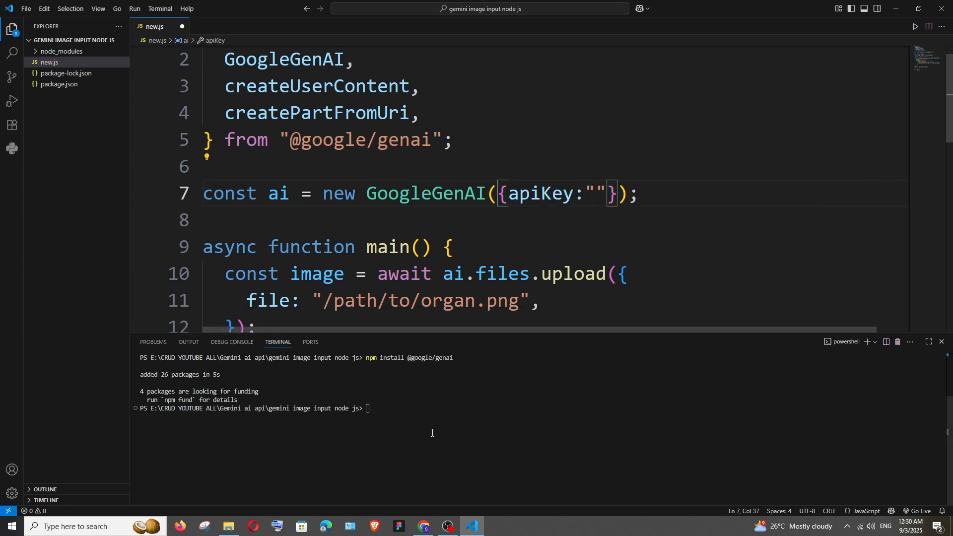
click(424, 526)
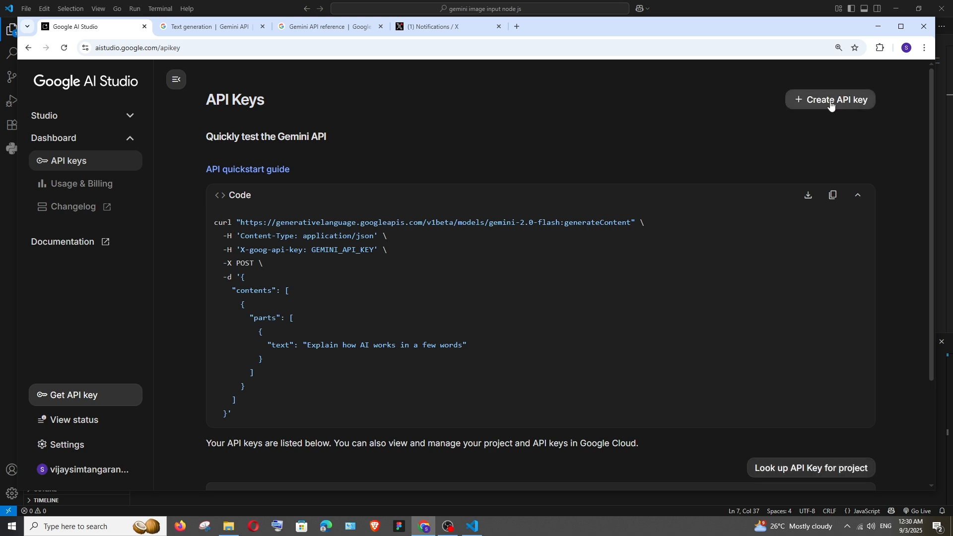
Create an API key in the existing 'Webapp Sub (webapp-sub)' project and copy it
click(830, 100)
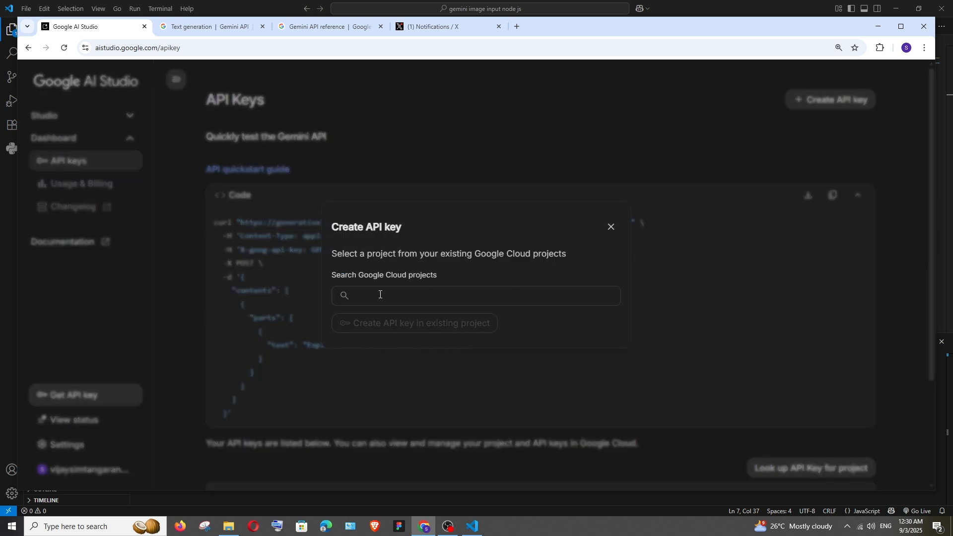
text(Webapp Sub (webapp-sub))
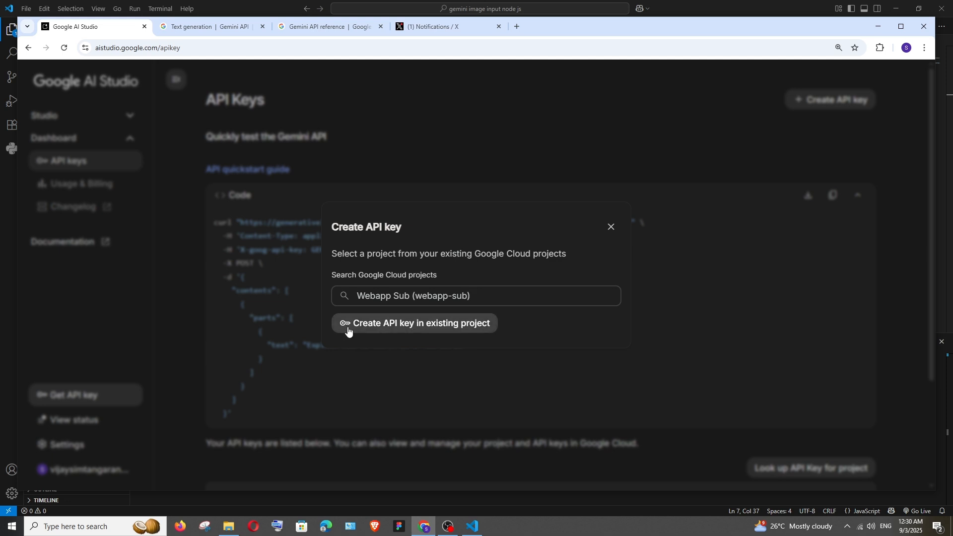
click(415, 323)
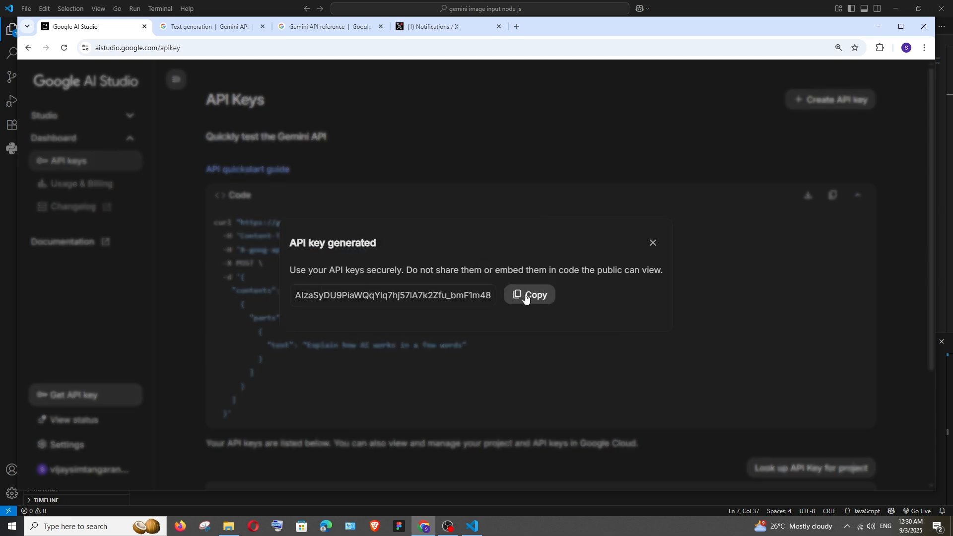
click(653, 243)
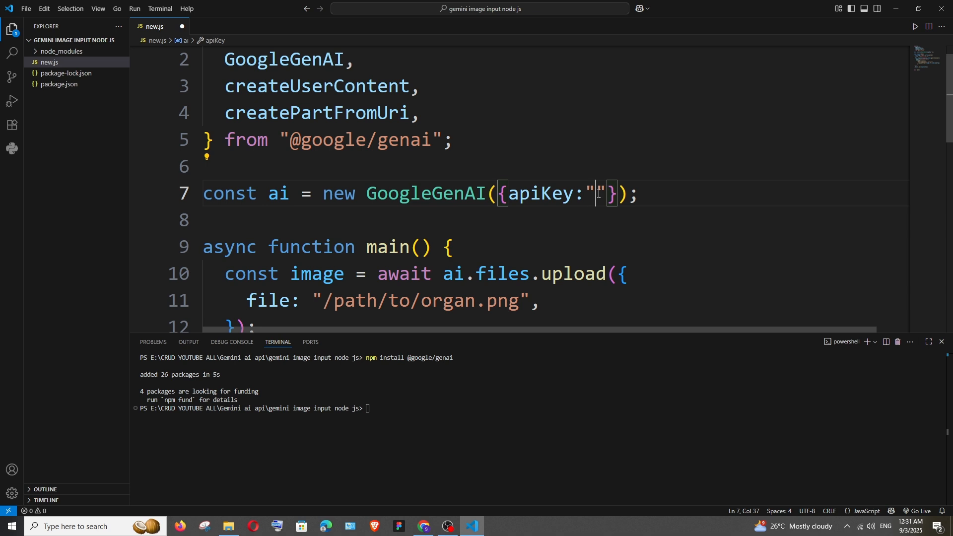
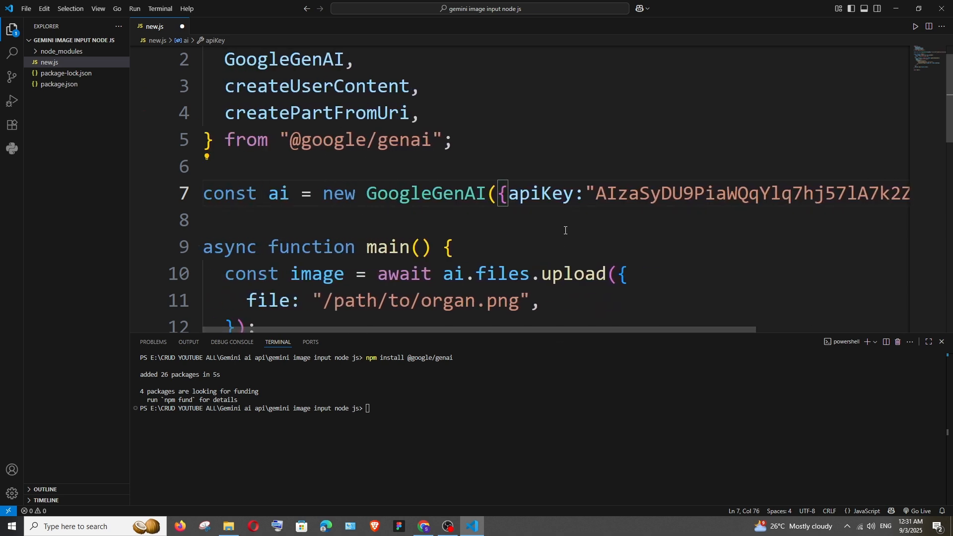
Paste the generated API key into new.js and bring up the Downloads folder with the cat image
scroll(down, 3)
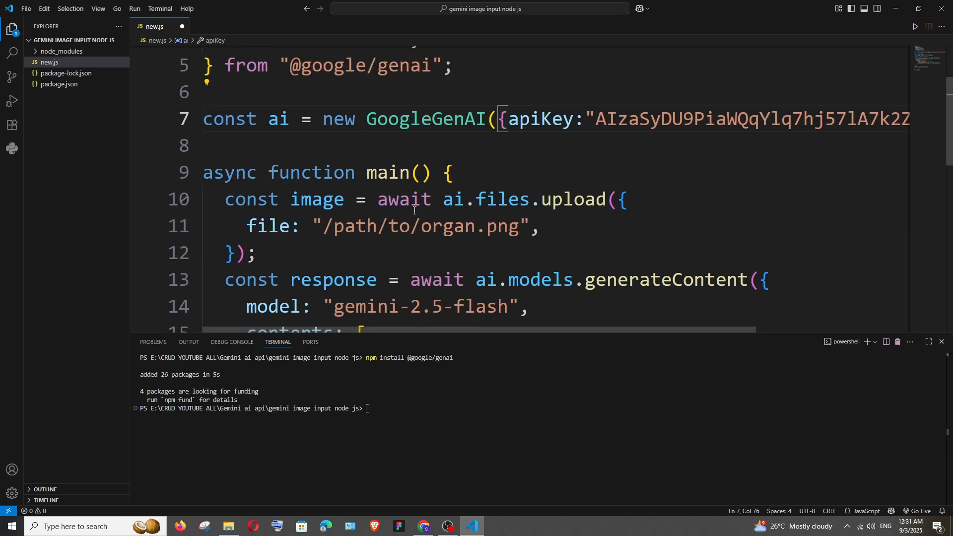
mouse_move(394, 244)
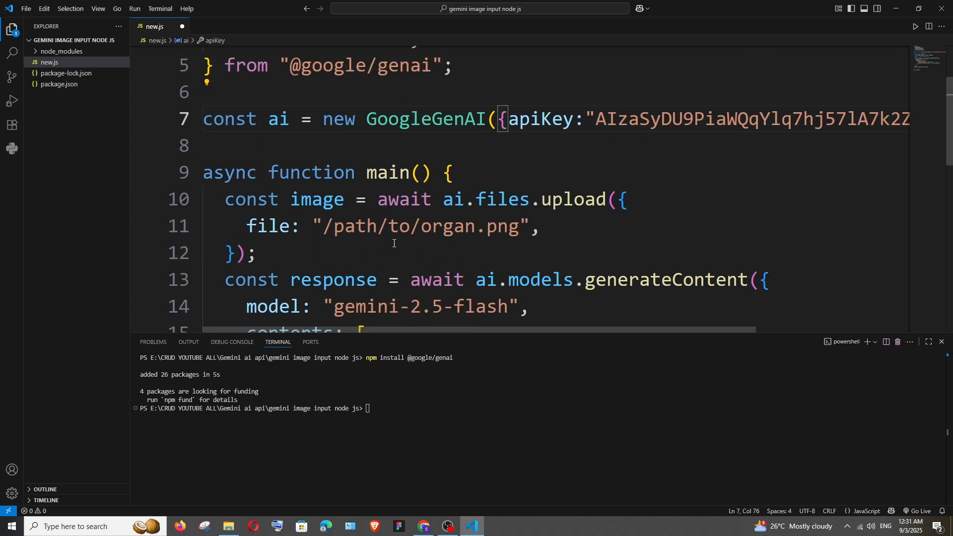
mouse_move(358, 215)
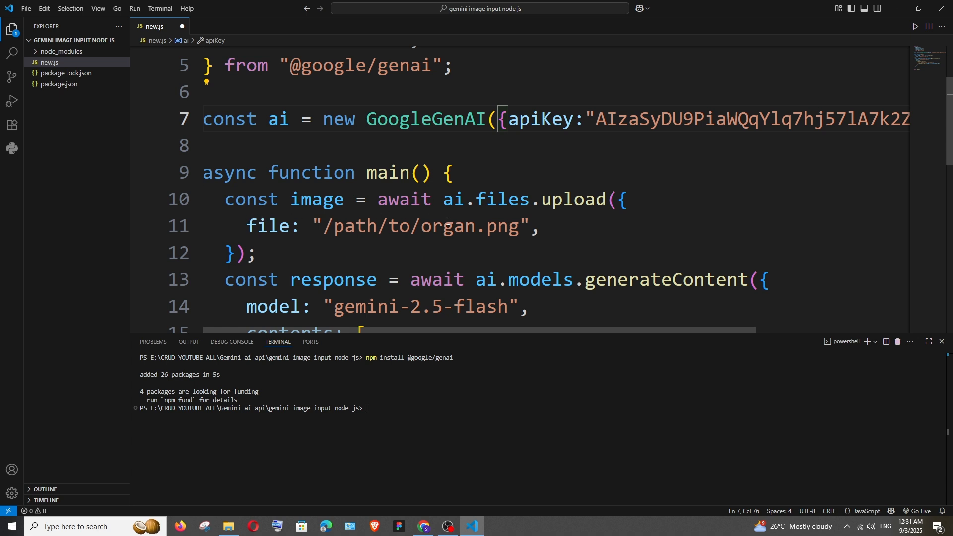
click(228, 526)
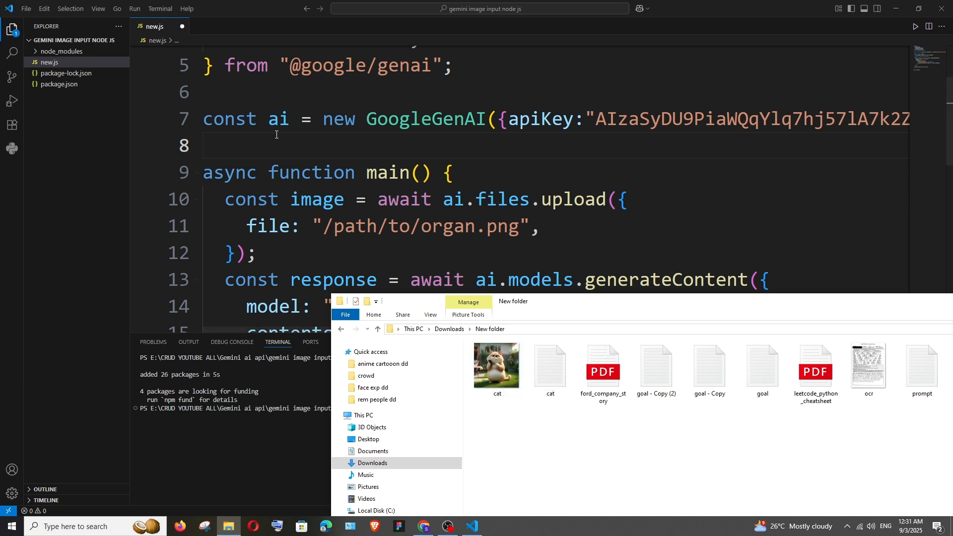
Add cat.png to the project and select the placeholder image path in new.js for replacement
click(496, 367)
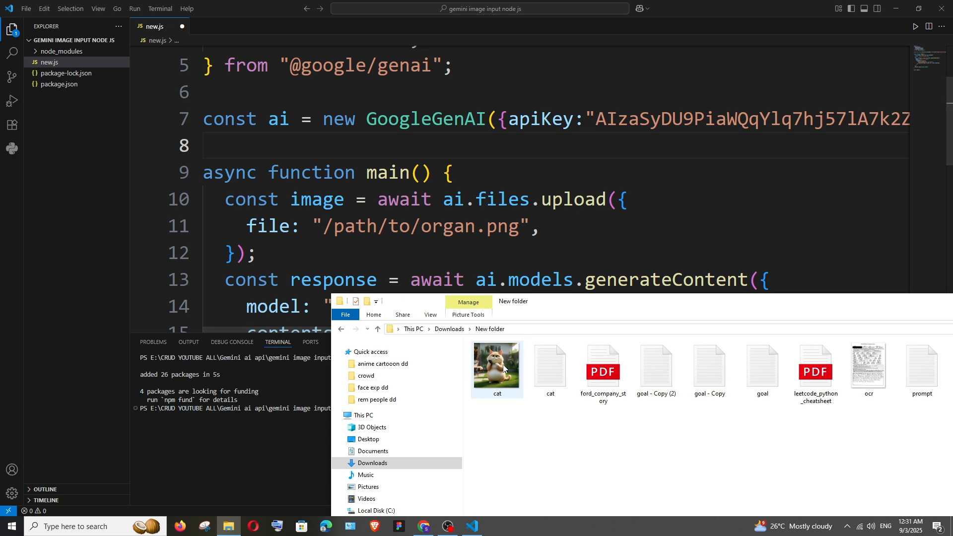
double_click(496, 364)
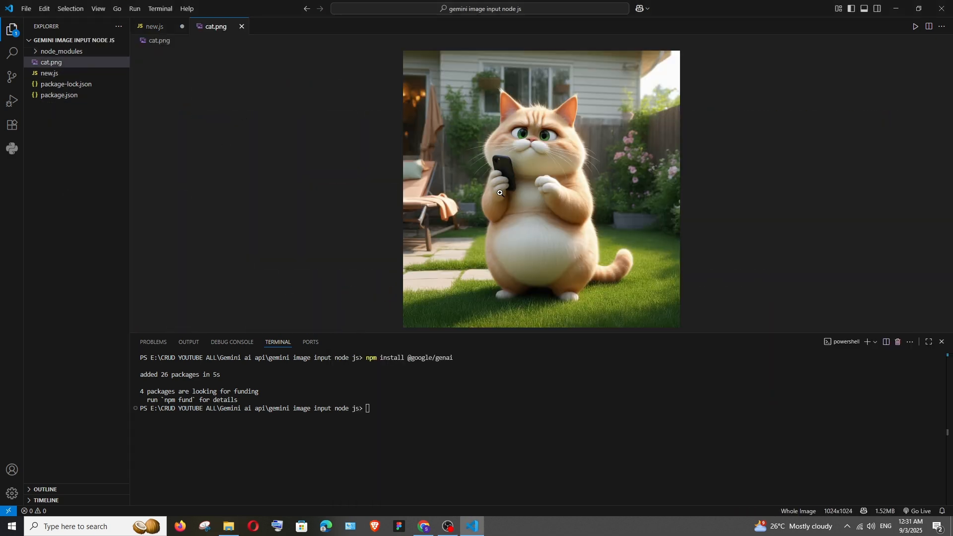
click(155, 26)
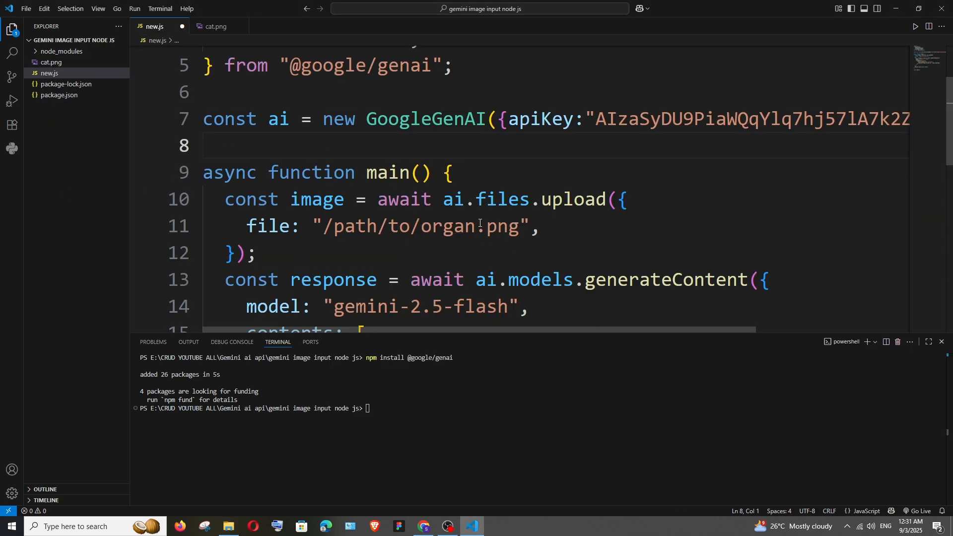
drag(325, 225, 476, 225)
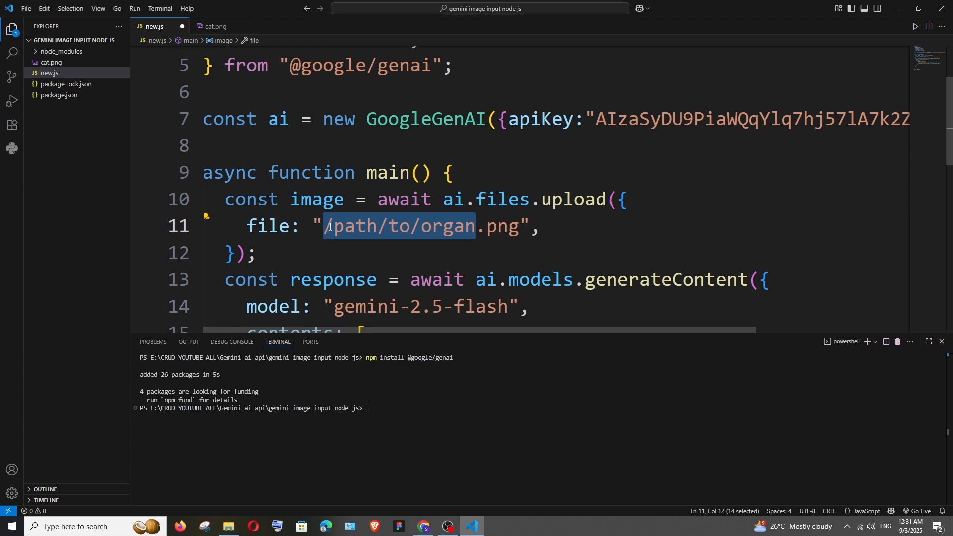
text(cat.png)
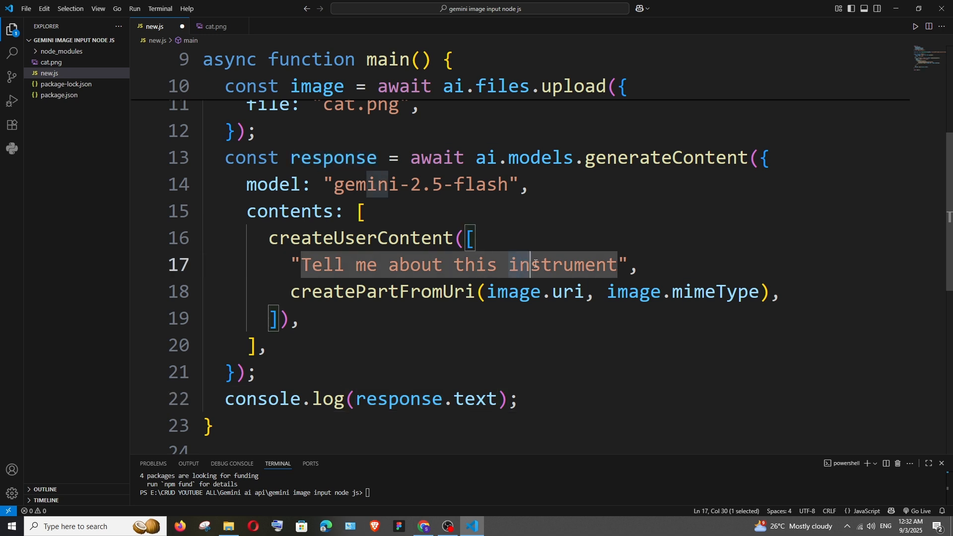
text(image:)
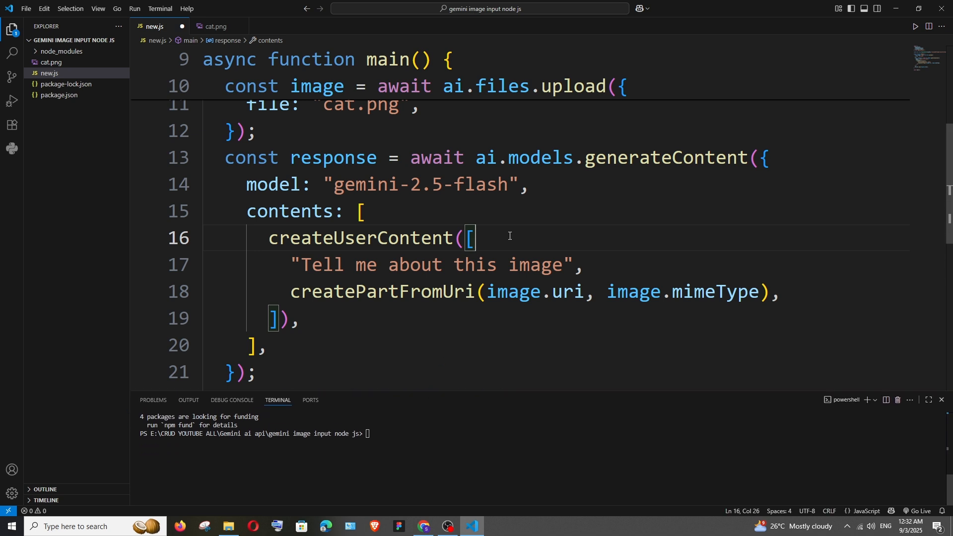
text(npm install @google/genai)
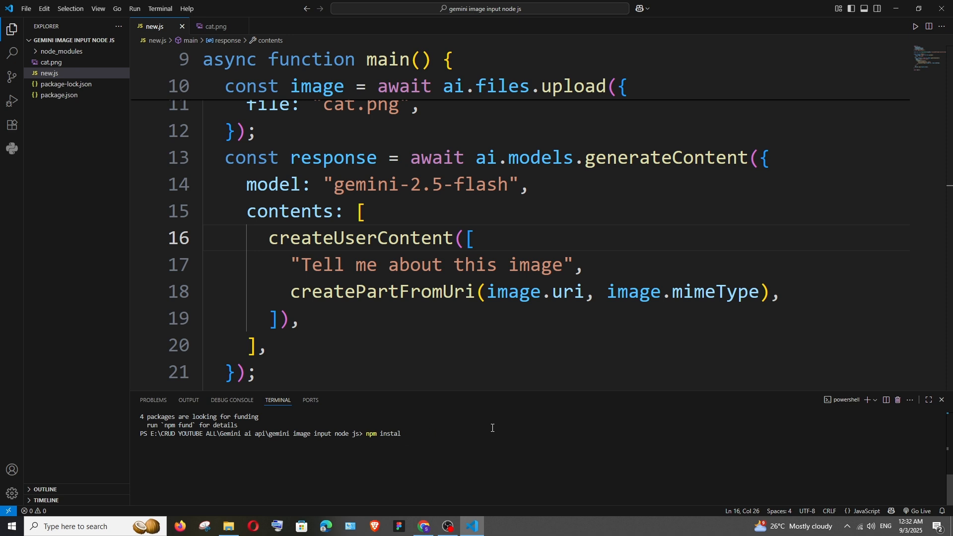
text(node)
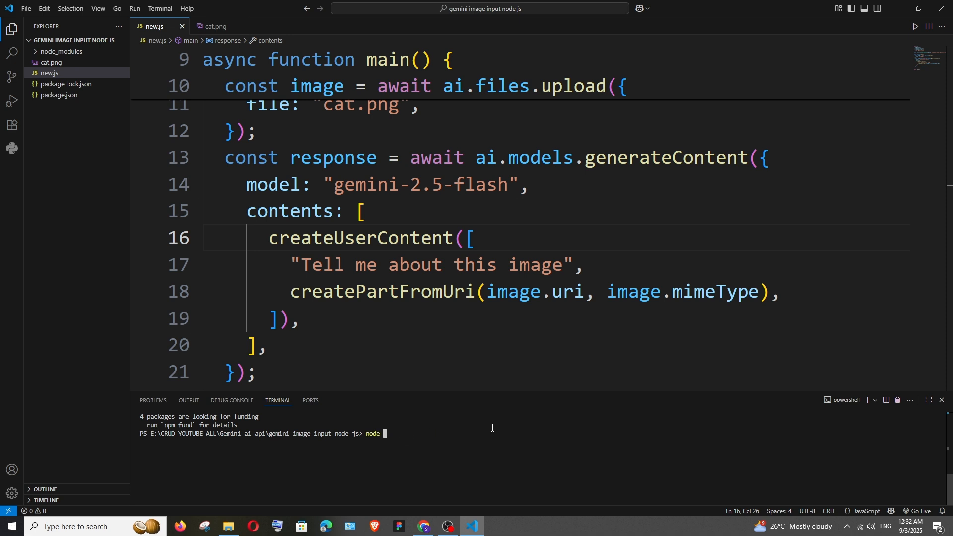
text(new.js)
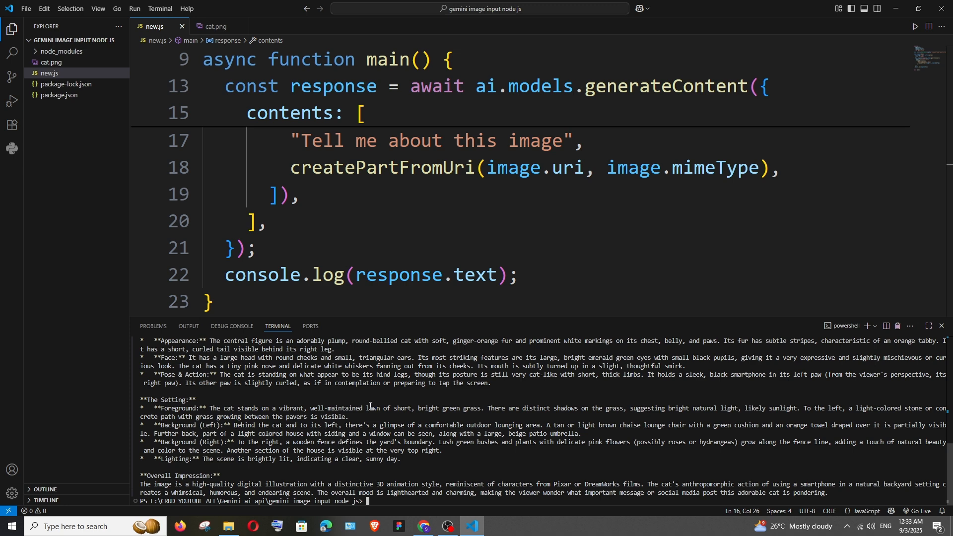
Open the image understanding guide from the multimodal inputs section in a new tab
click(448, 526)
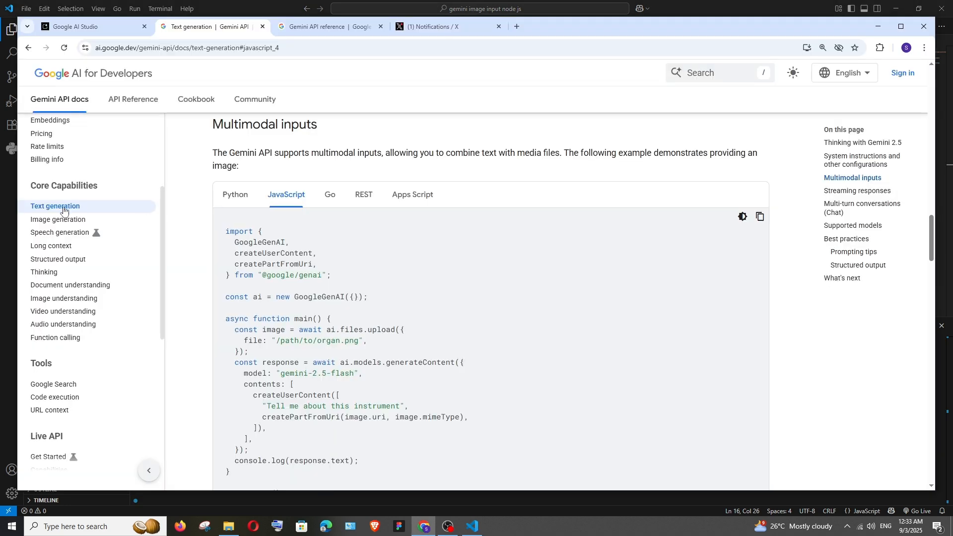
scroll(down, 3)
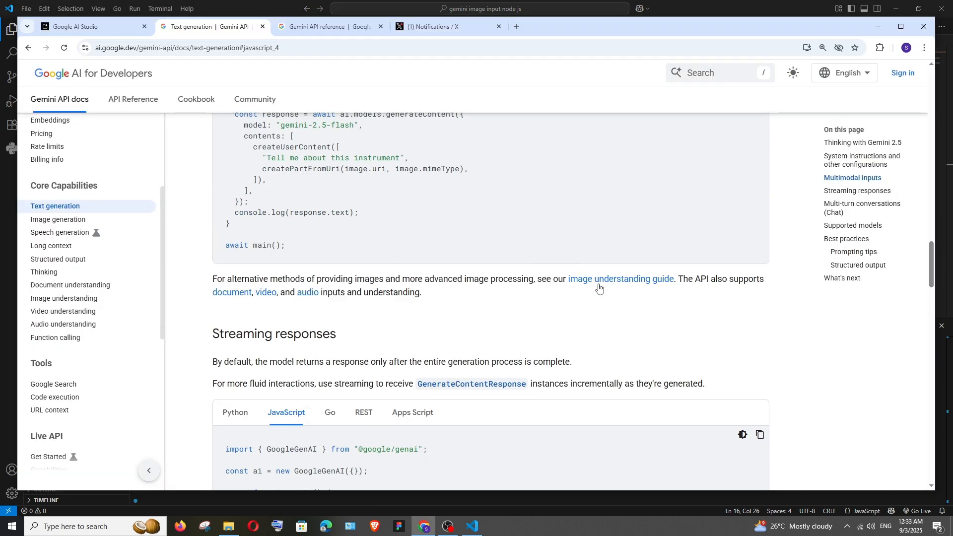
right_click(620, 279)
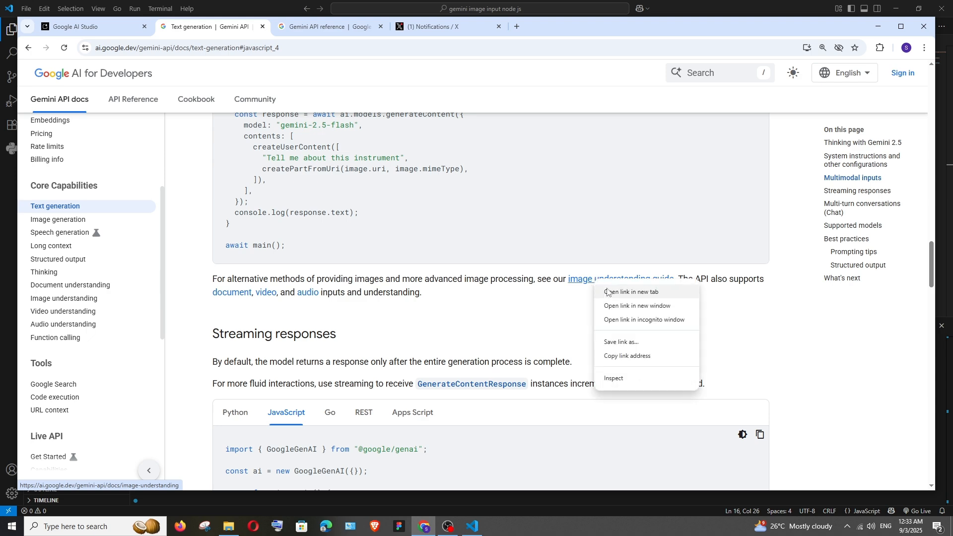
click(626, 292)
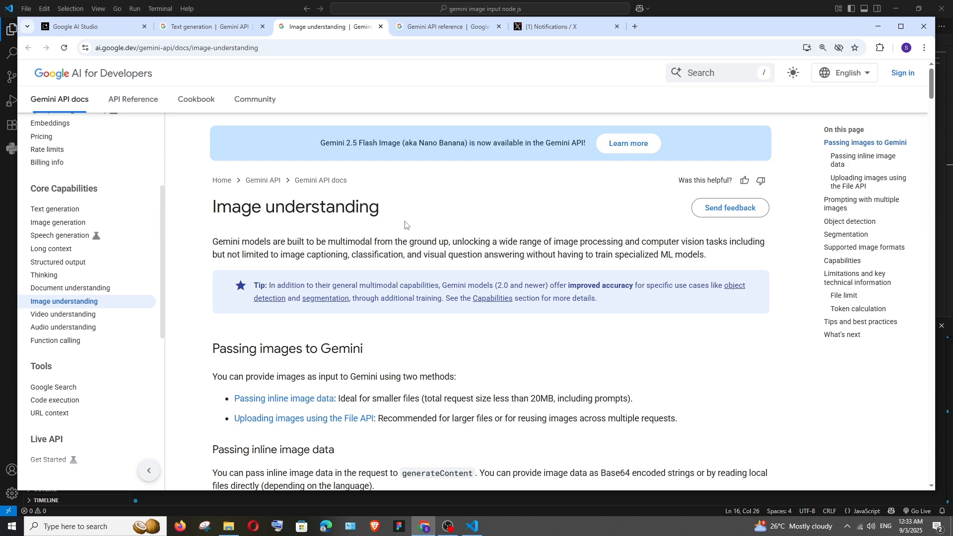
Copy the JavaScript inline-image captioning sample from the docs and return to VS Code
scroll(down, 3)
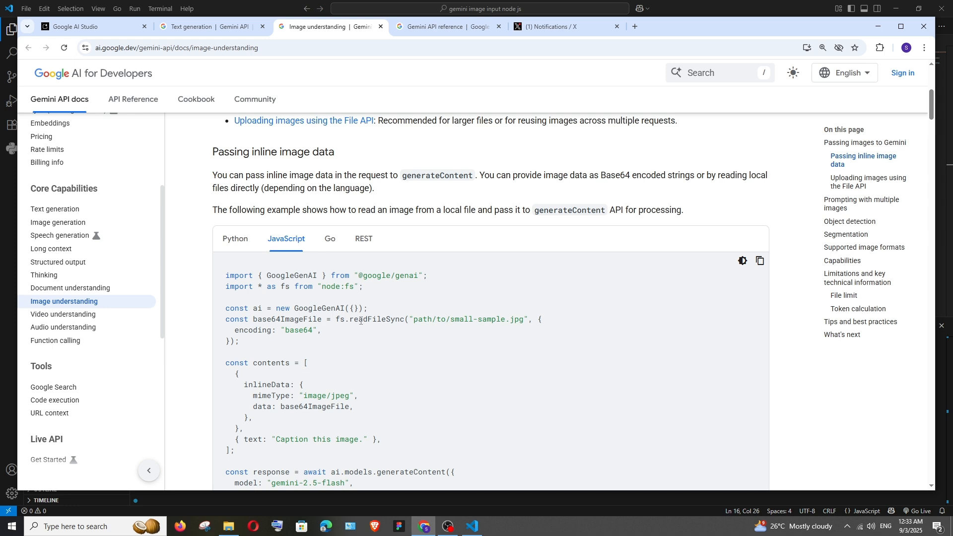
mouse_move(586, 178)
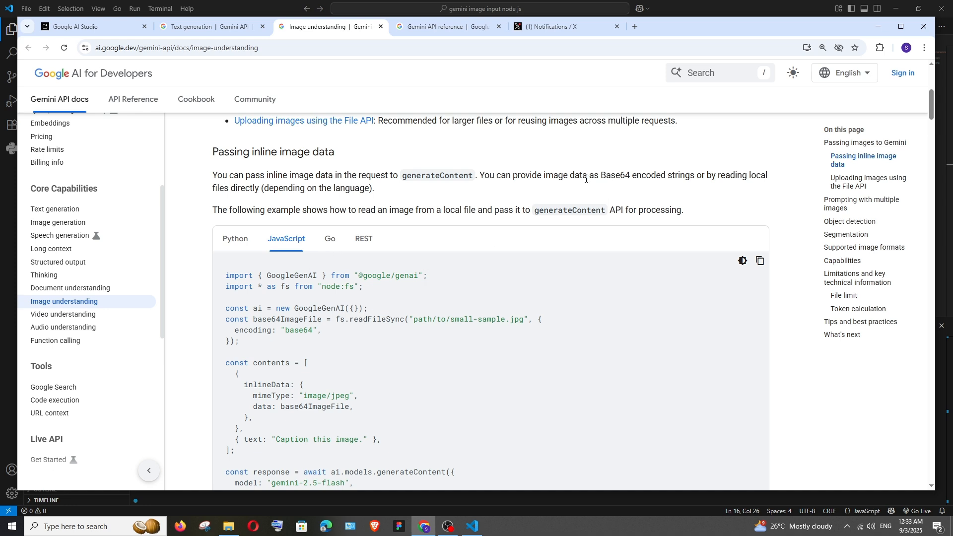
mouse_move(544, 165)
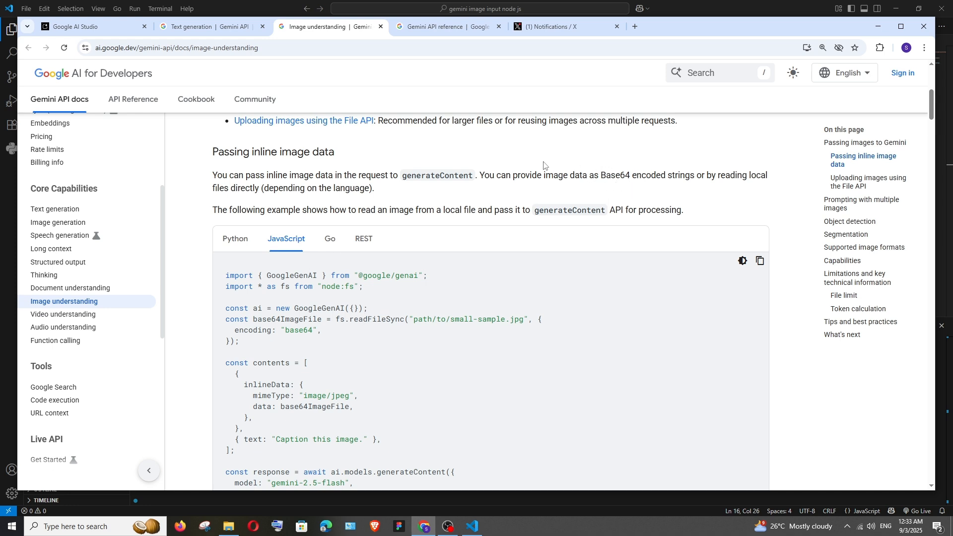
scroll(down, 3)
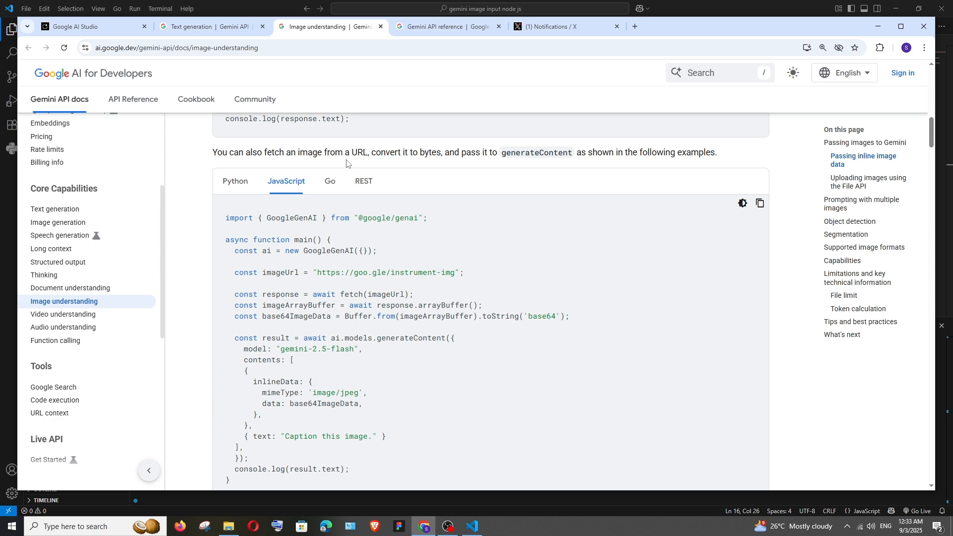
mouse_move(390, 163)
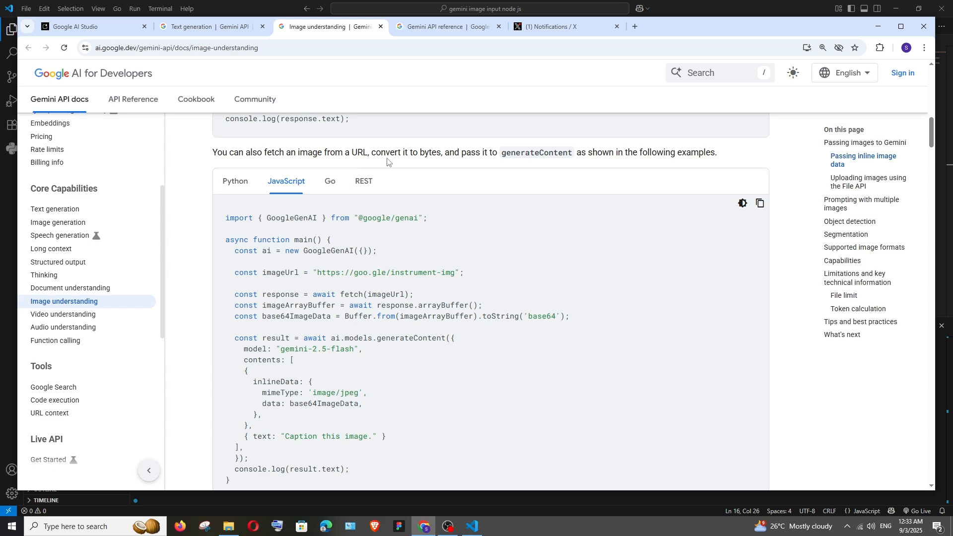
scroll(down, 3)
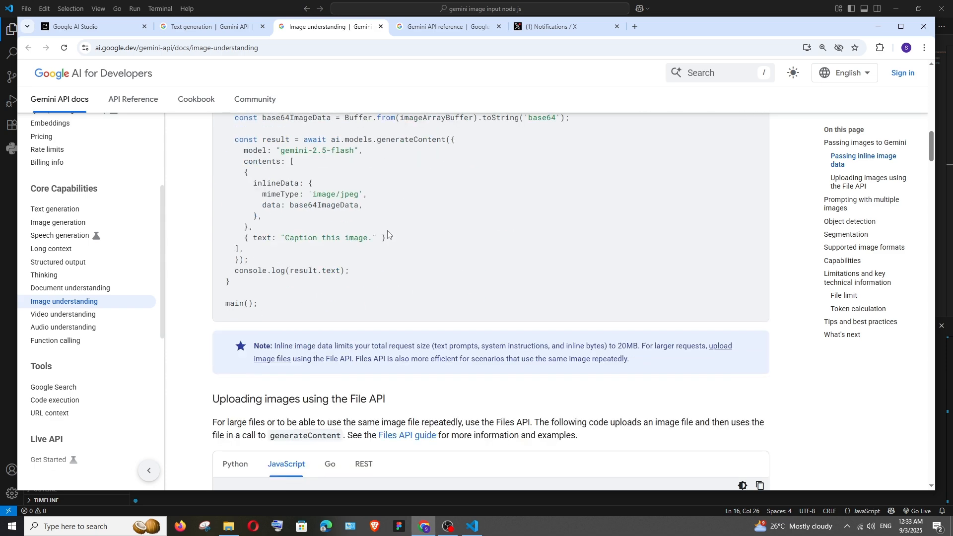
scroll(down, 3)
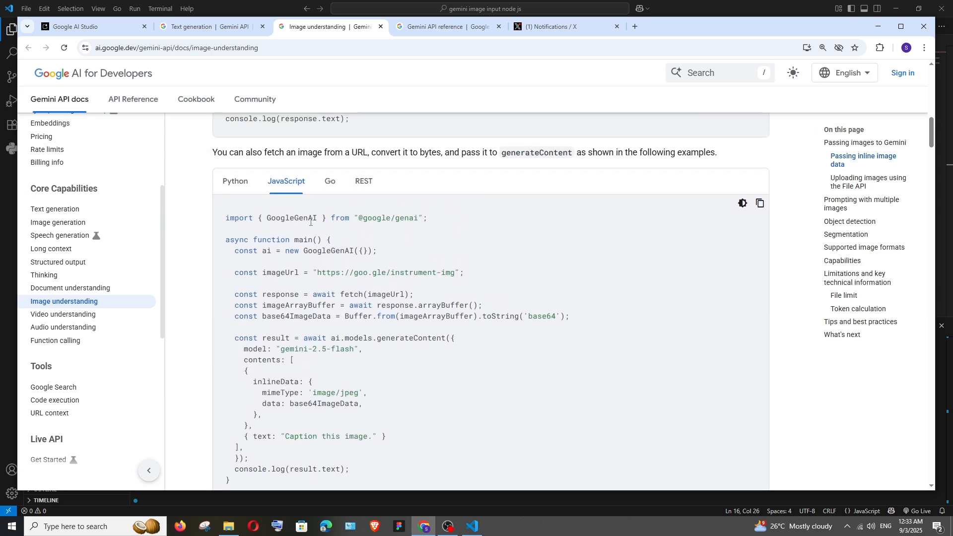
scroll(down, 3)
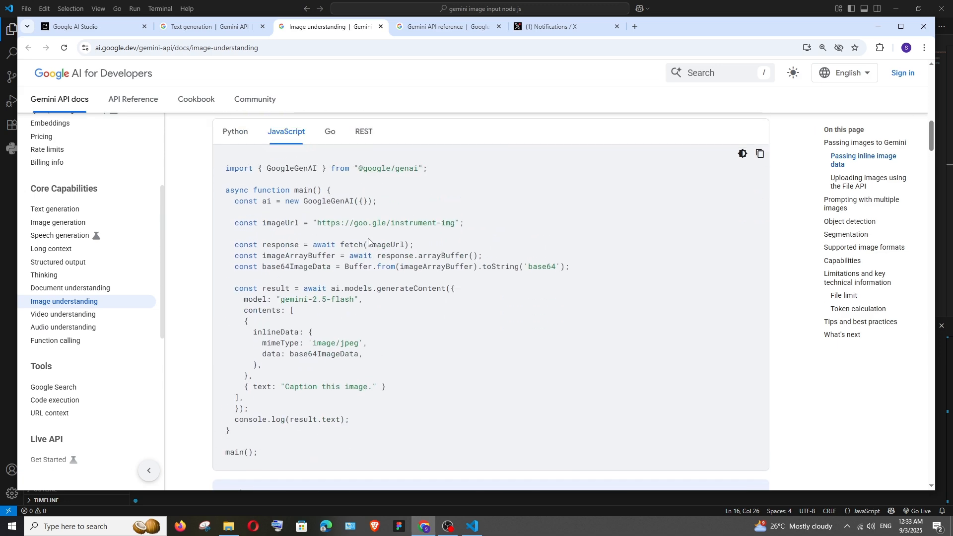
click(760, 153)
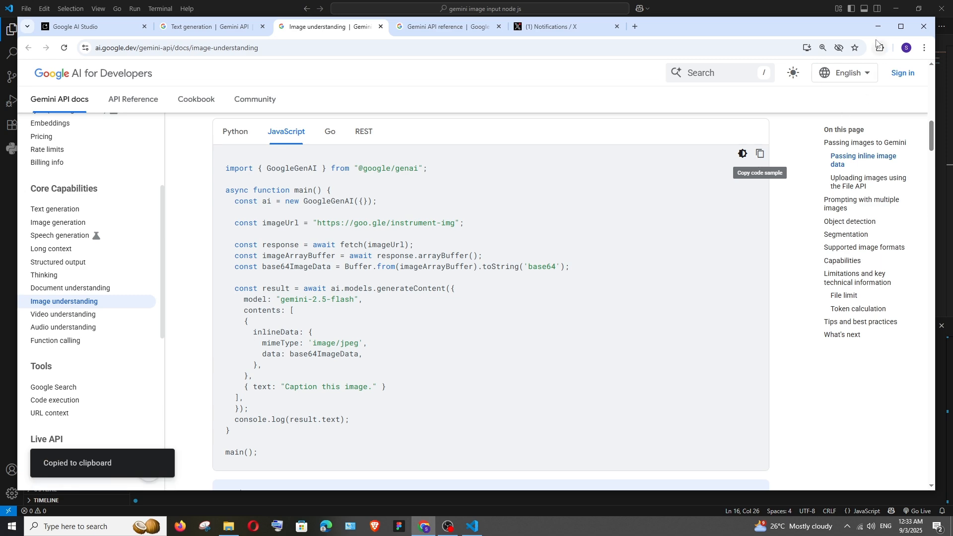
click(472, 527)
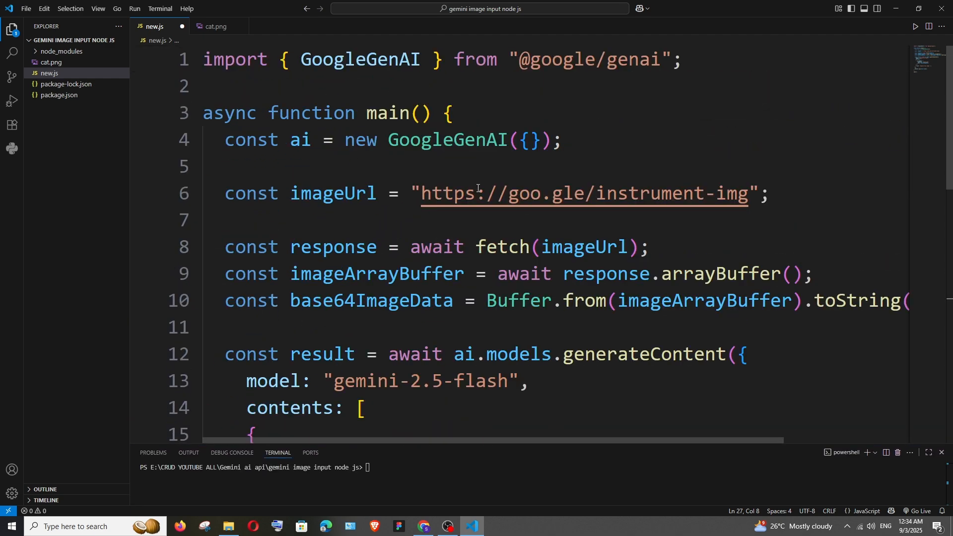
Review the pasted URL-image script in new.js and select the caption output in the terminal
scroll(down, 3)
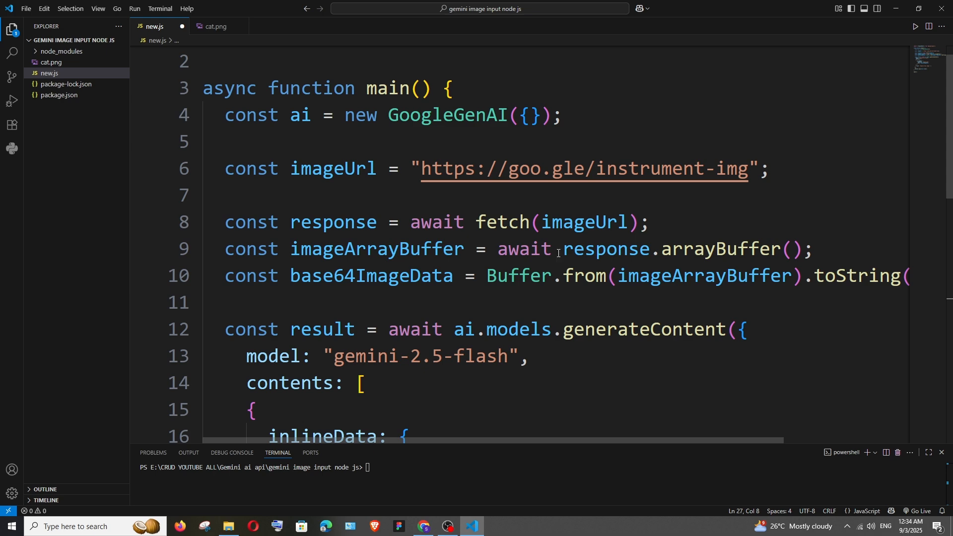
scroll(down, 3)
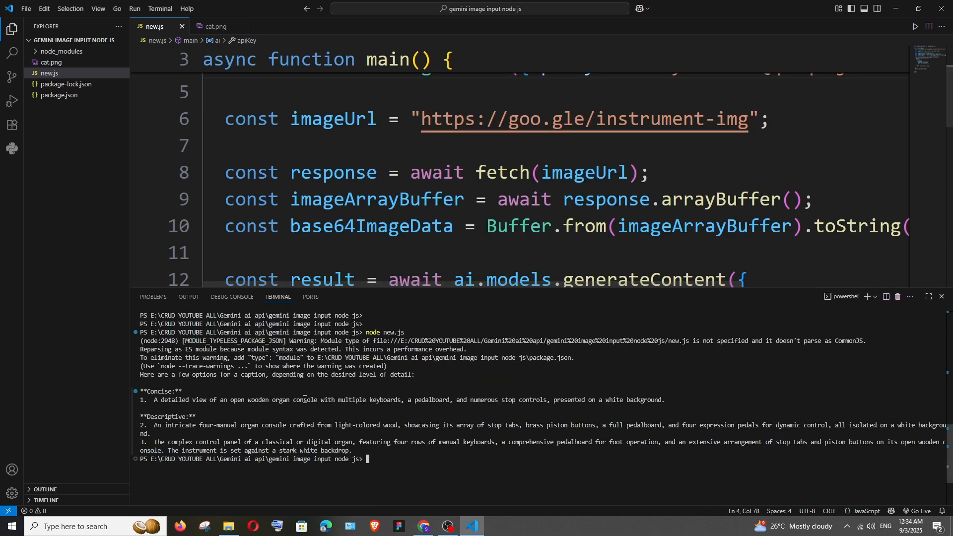
drag(152, 401, 404, 425)
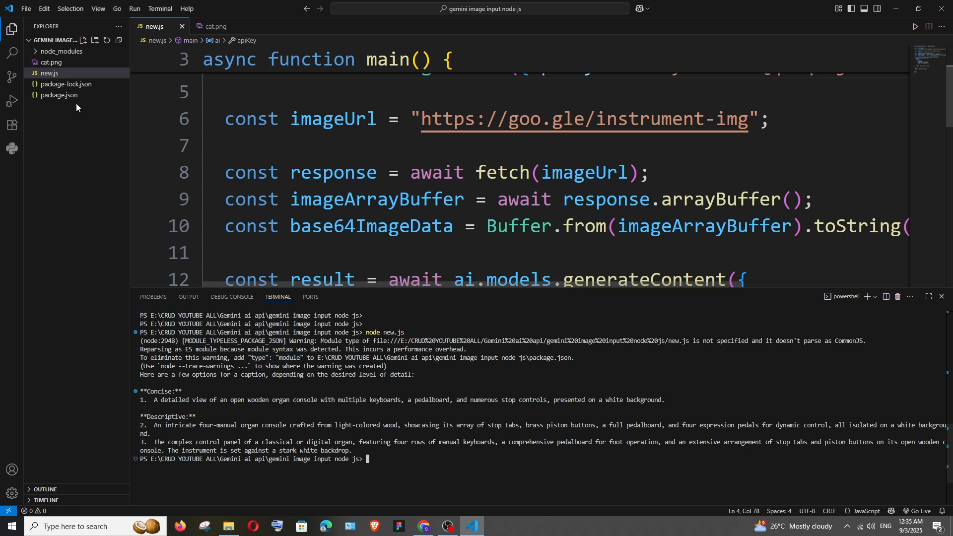
Add "type": "module" to package.json, then return to new.js
click(58, 96)
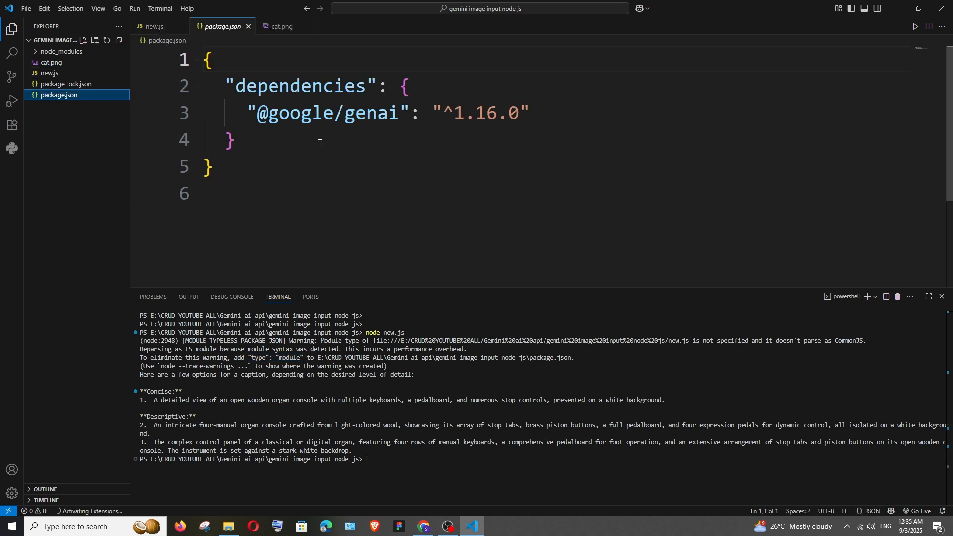
text("type": "module")
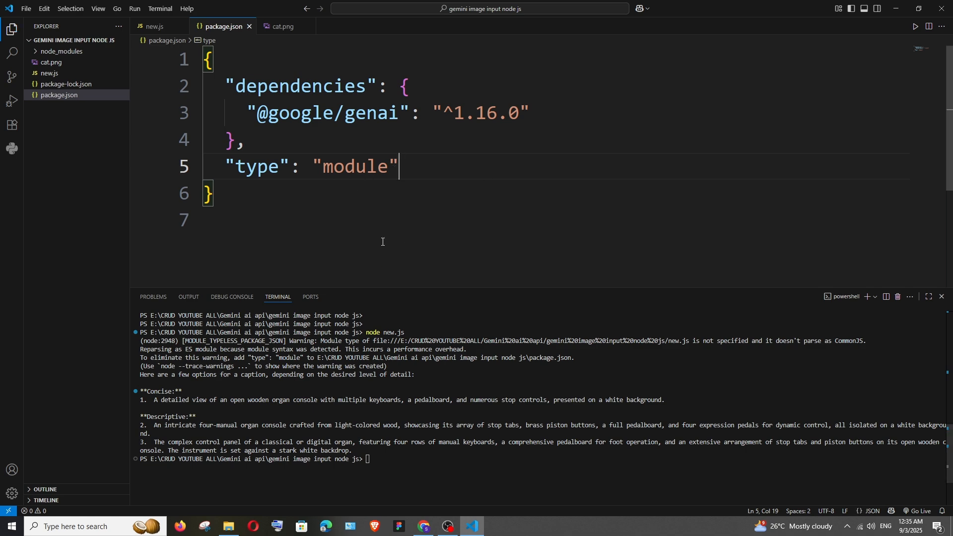
click(154, 26)
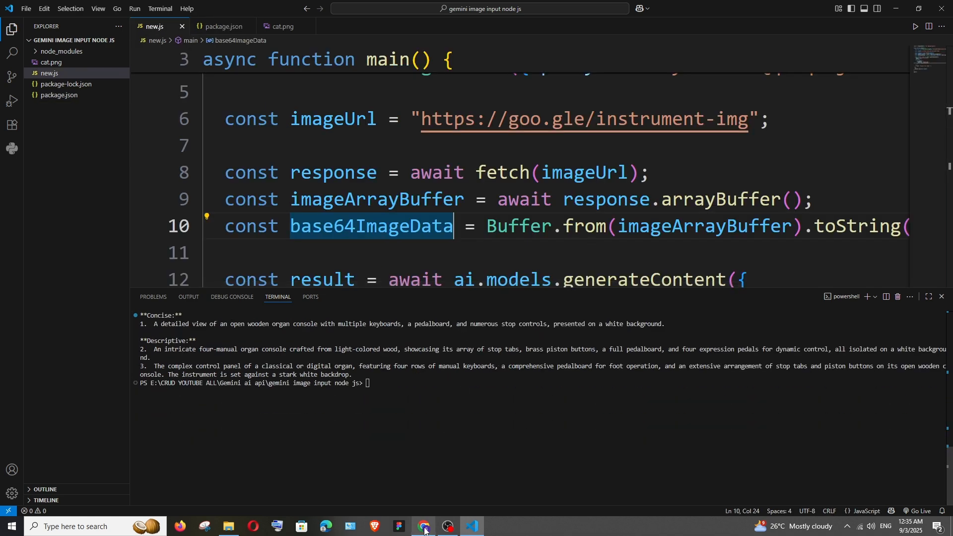
Open the Files API guide in a new tab from the Image understanding page
click(424, 526)
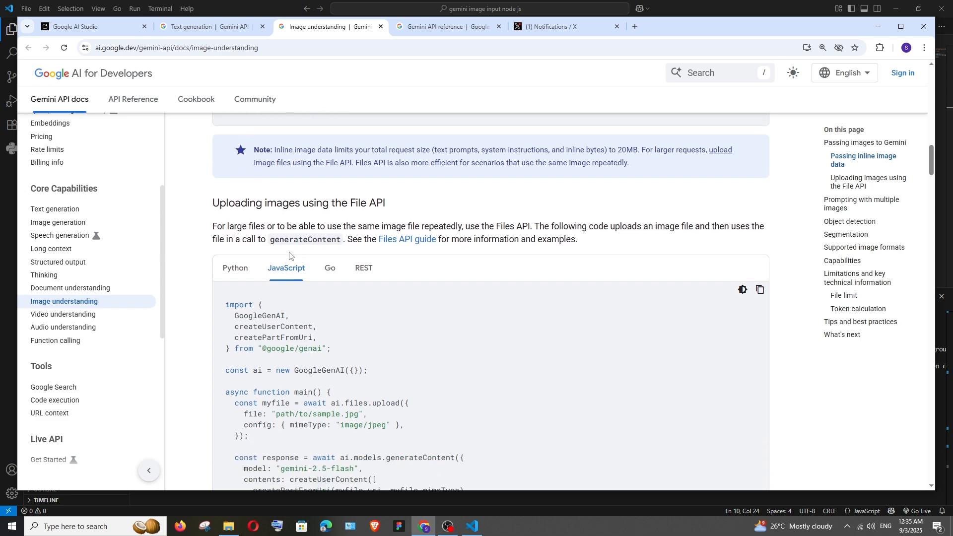
scroll(down, 3)
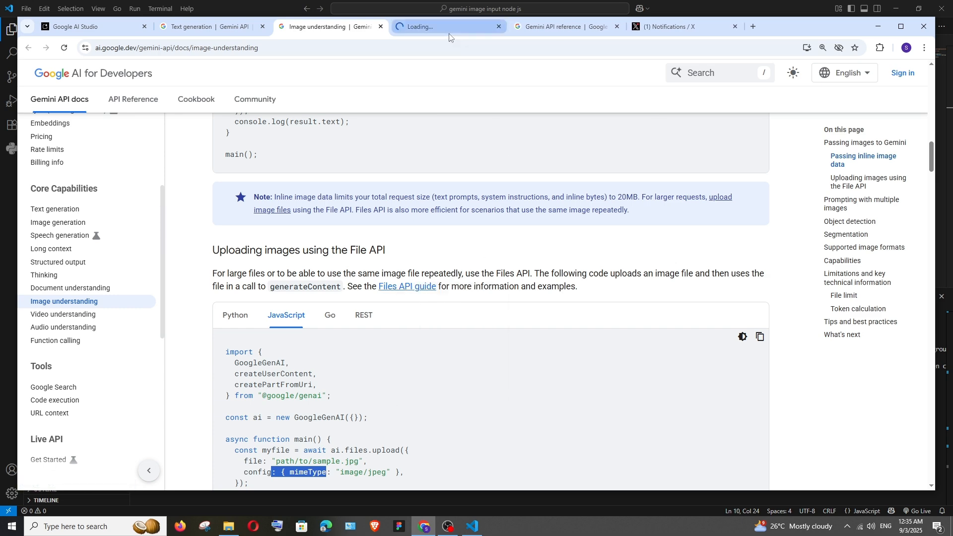
click(447, 26)
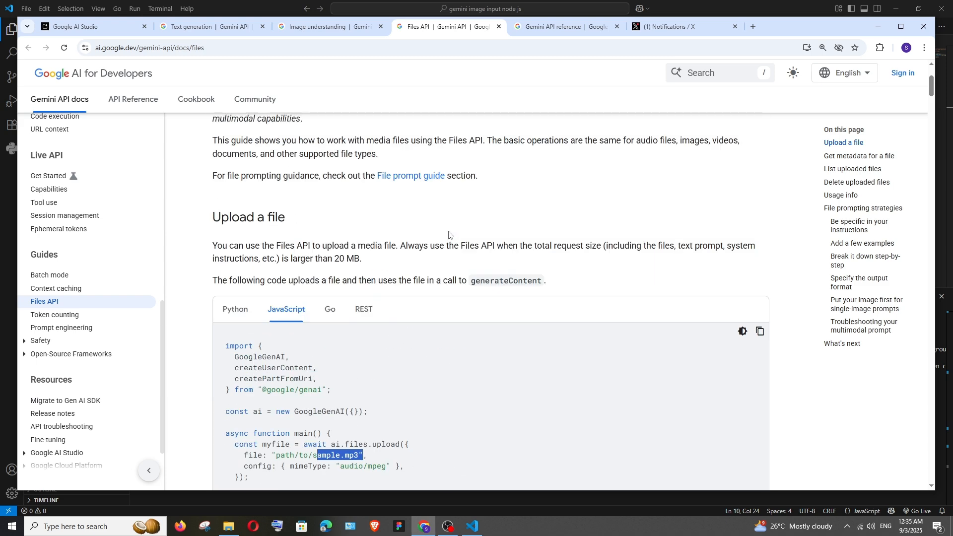
click(329, 26)
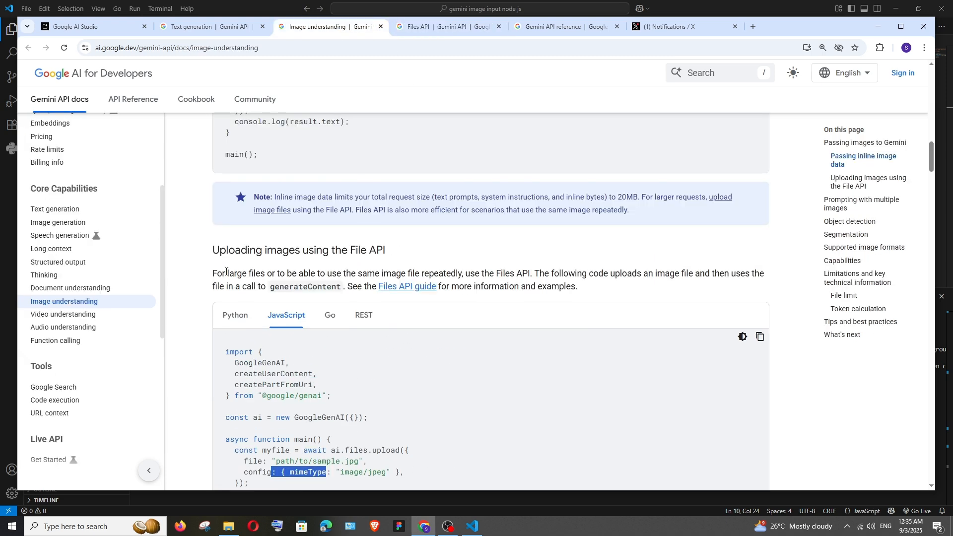
Scroll to the Prompting with multiple images JavaScript example
scroll(down, 3)
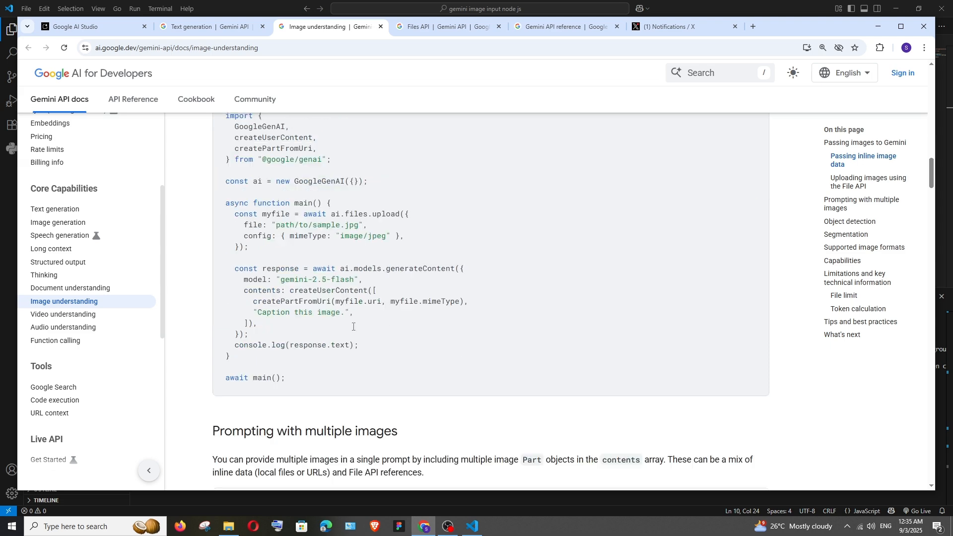
scroll(down, 3)
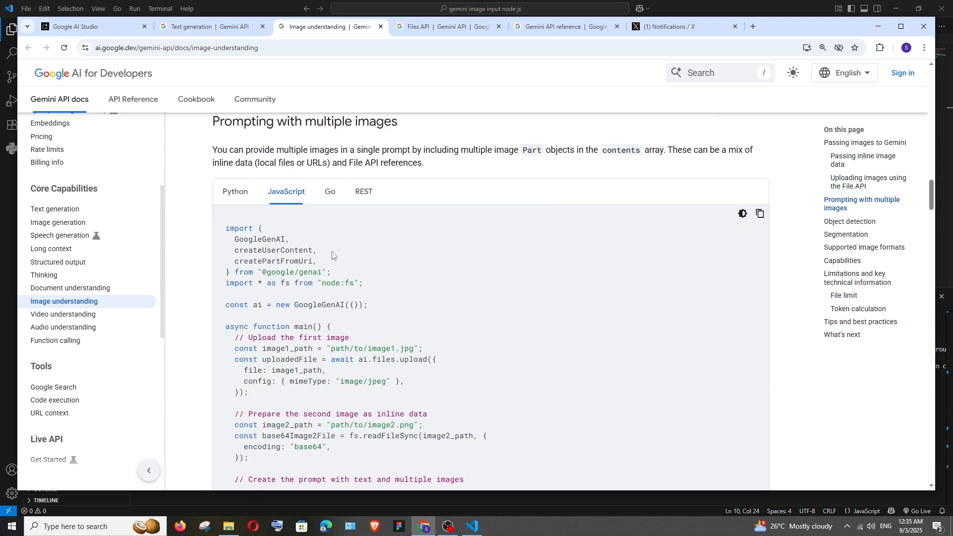
scroll(down, 3)
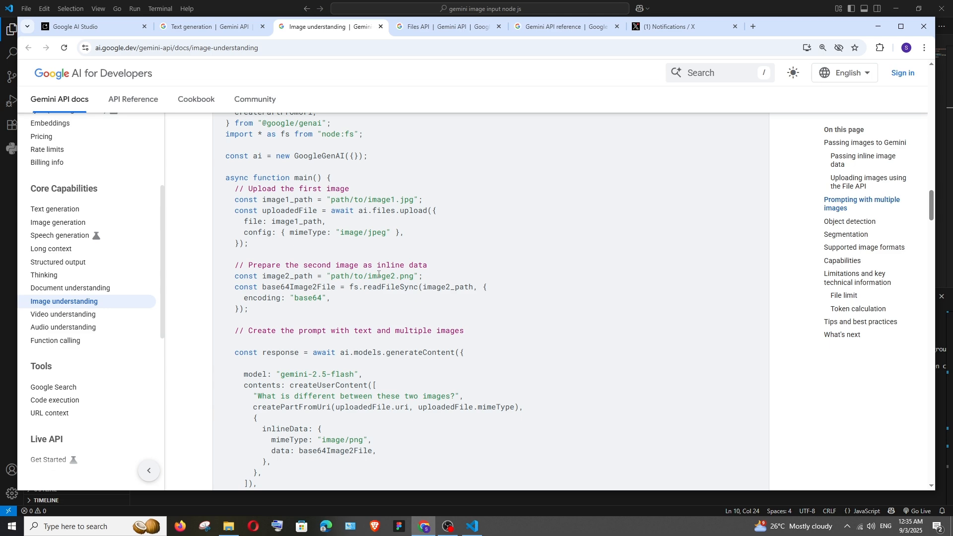
mouse_move(405, 380)
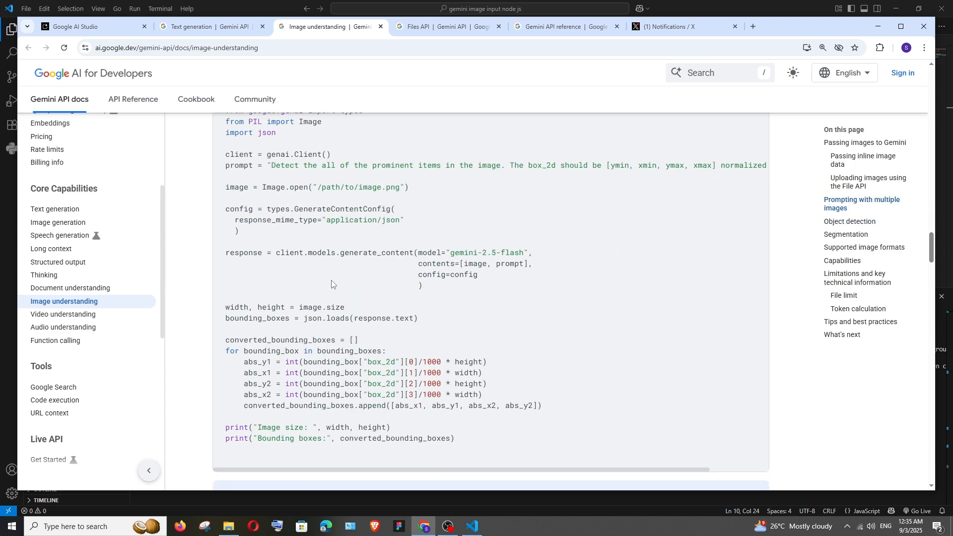
scroll(down, 3)
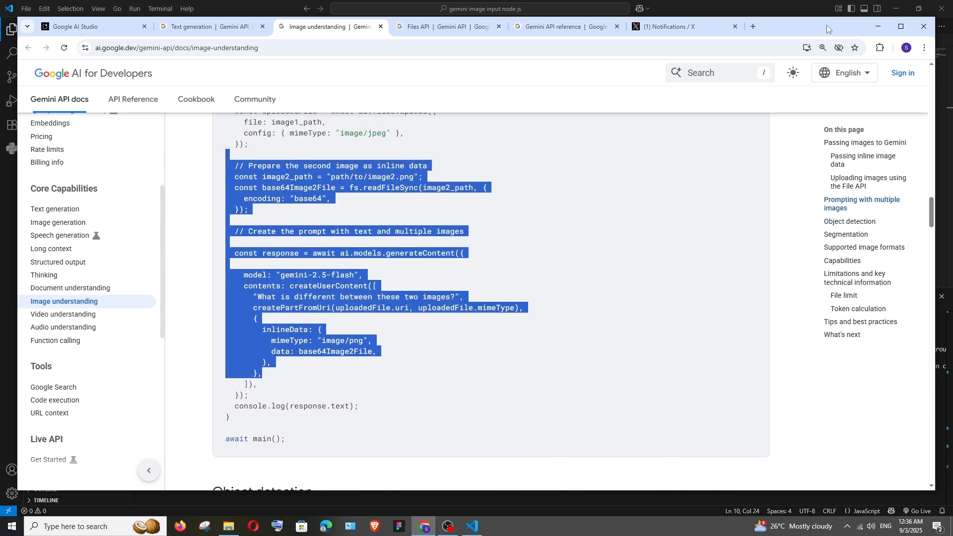
click(472, 527)
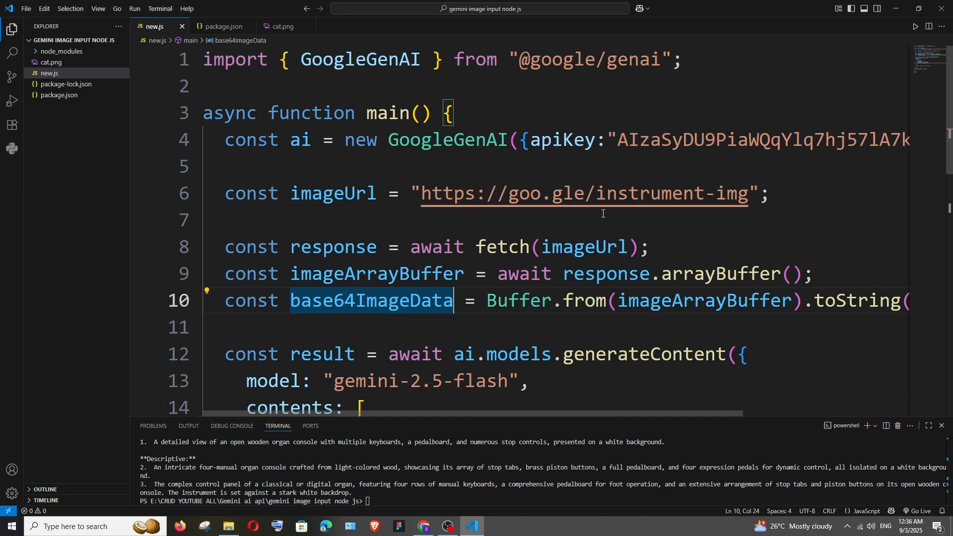
mouse_move(608, 211)
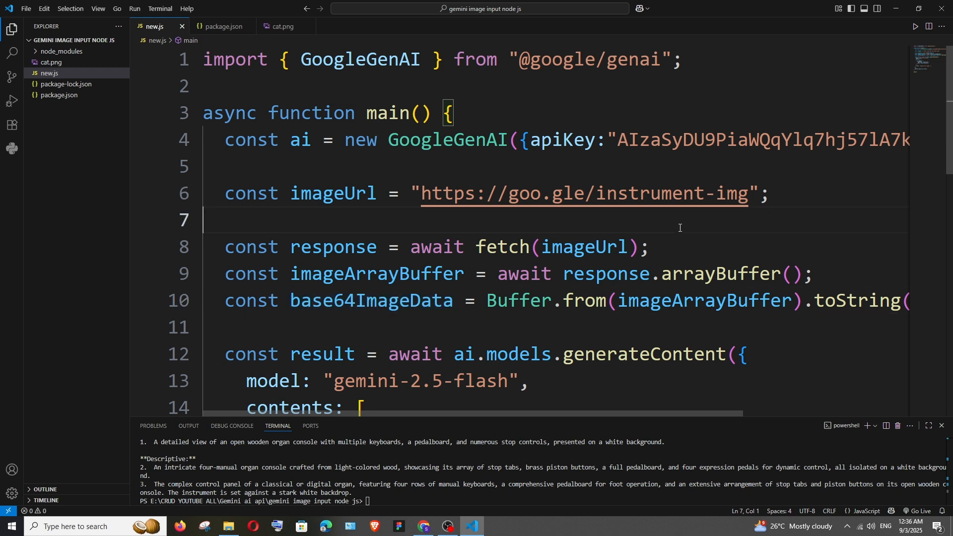
mouse_move(643, 289)
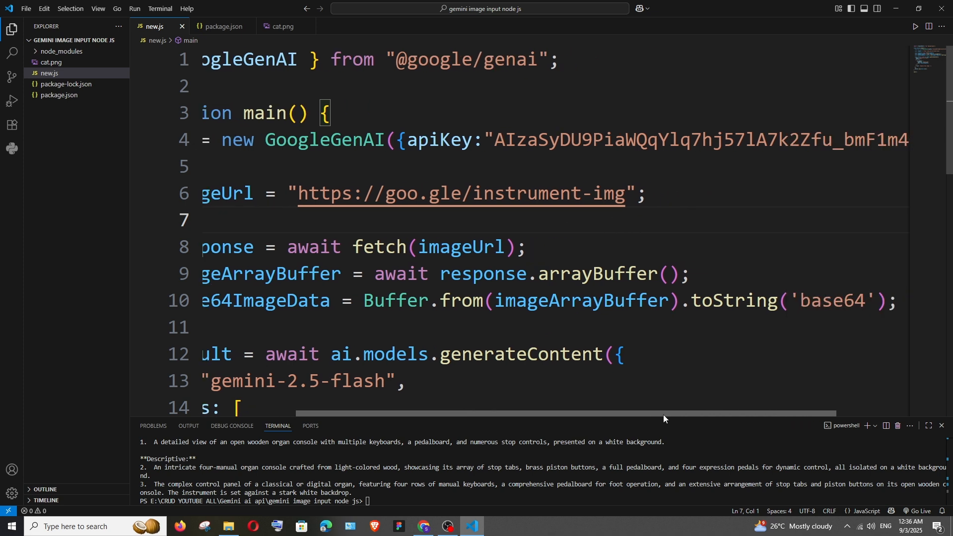
scroll(left, 3)
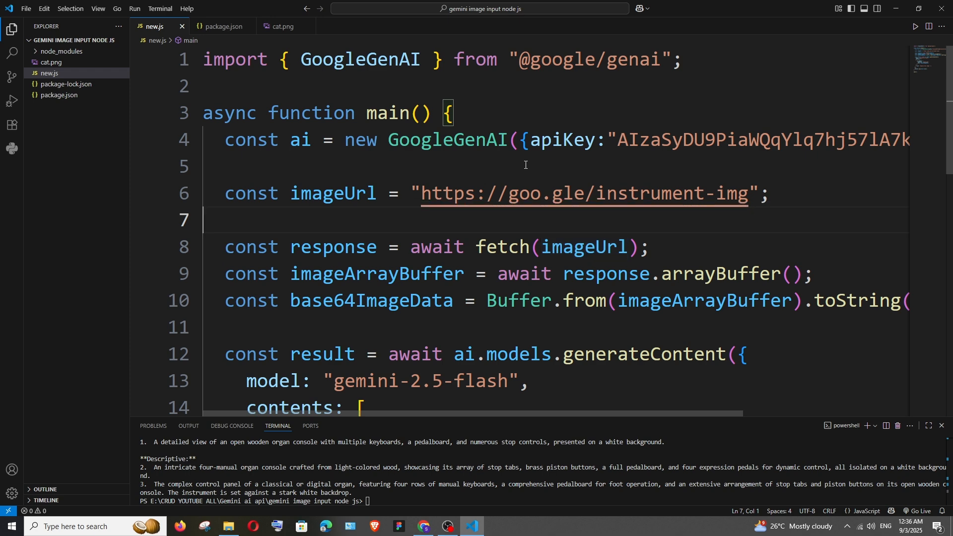
scroll(down, 3)
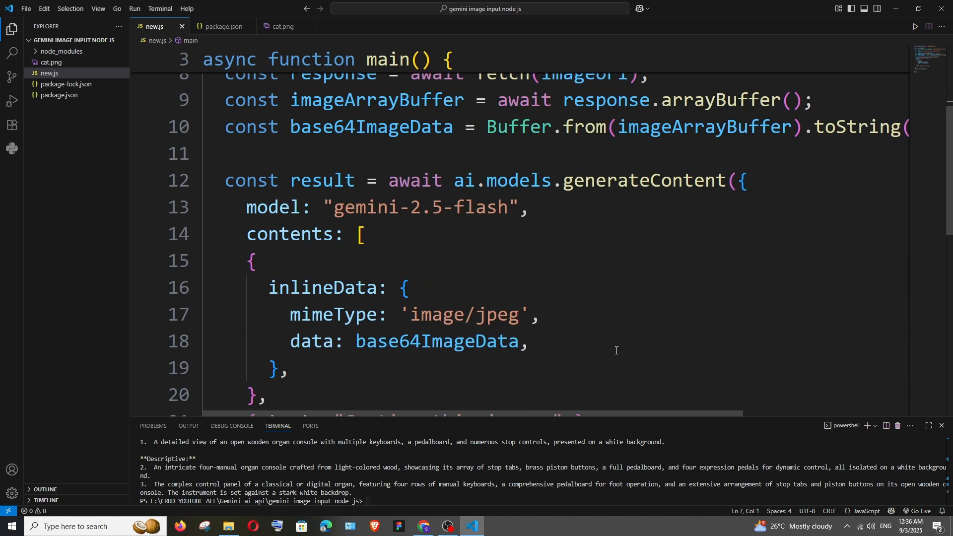
drag(388, 207, 529, 341)
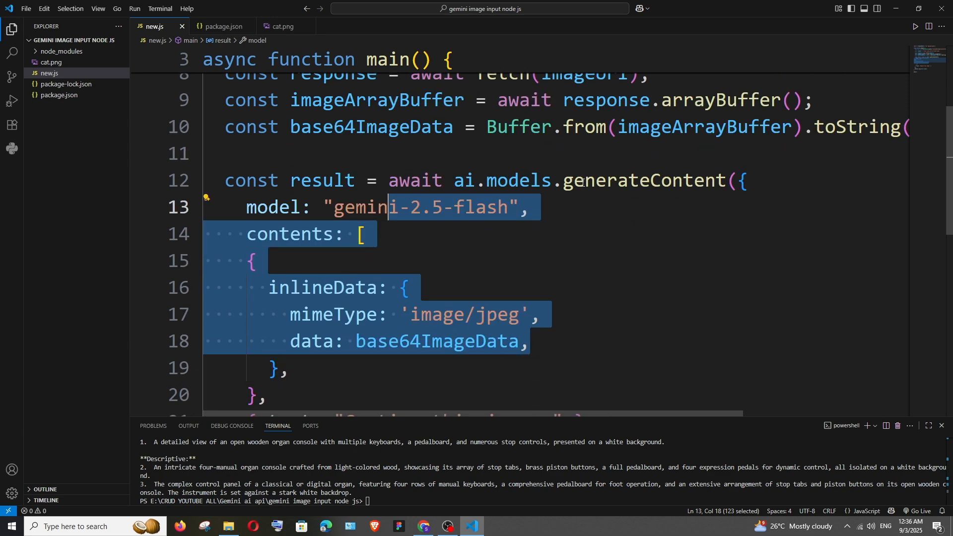
scroll(down, 3)
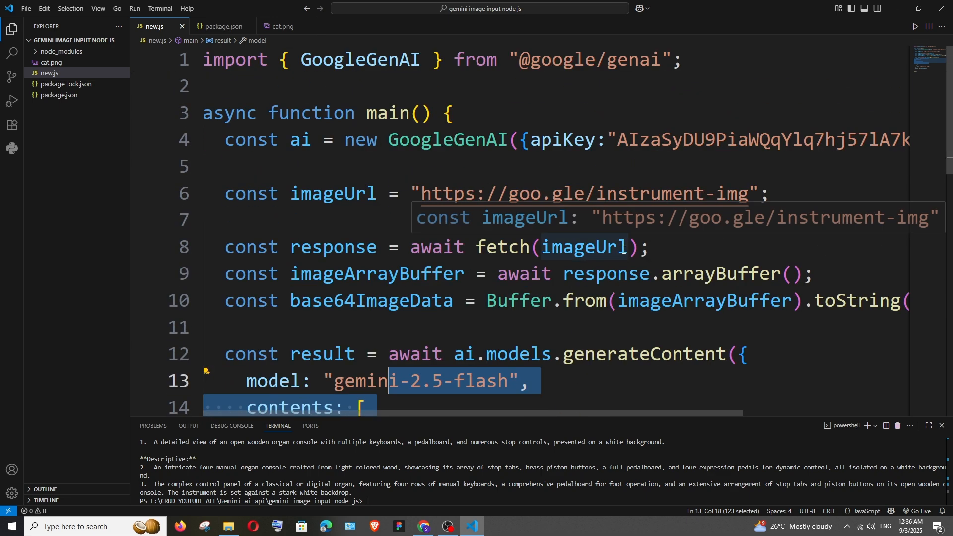
mouse_move(636, 232)
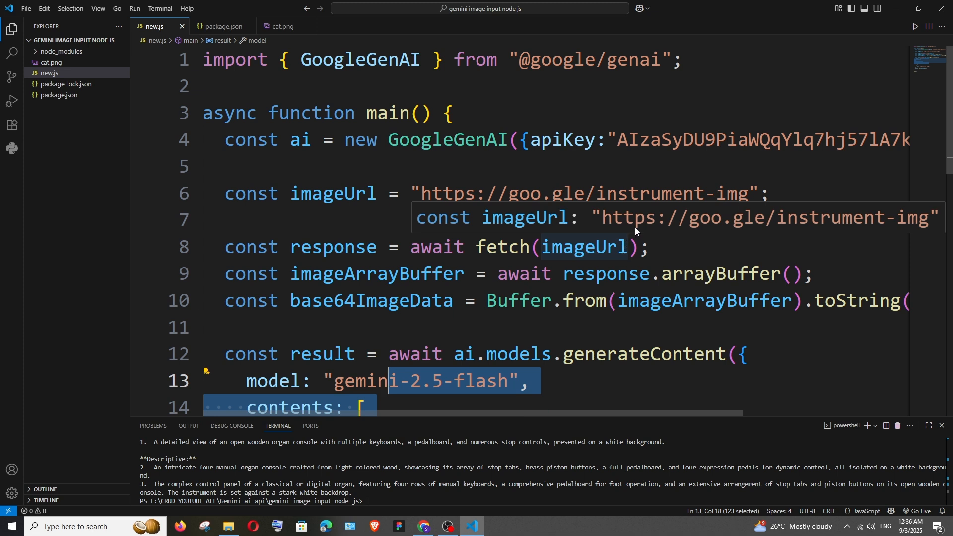